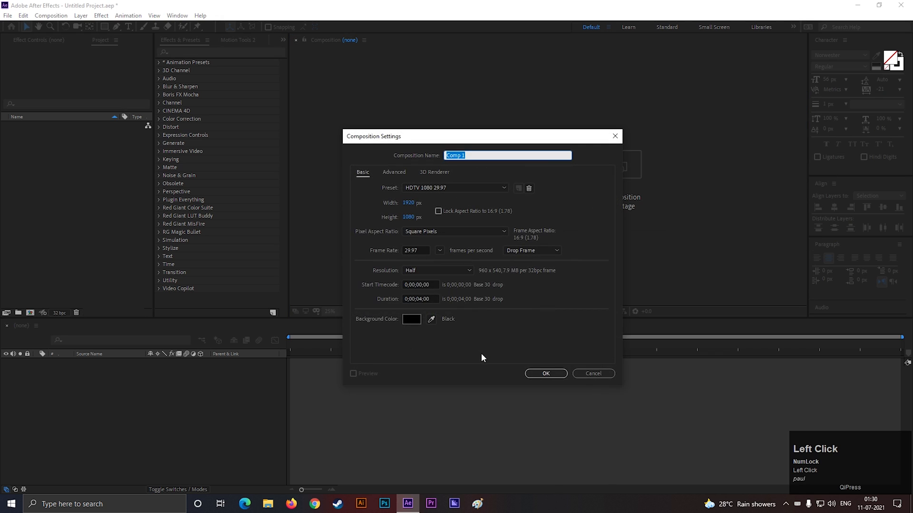
- Create a 1920×1080 composition 'Flame' holding a solid layer also named 'Flame'
text(Flane)
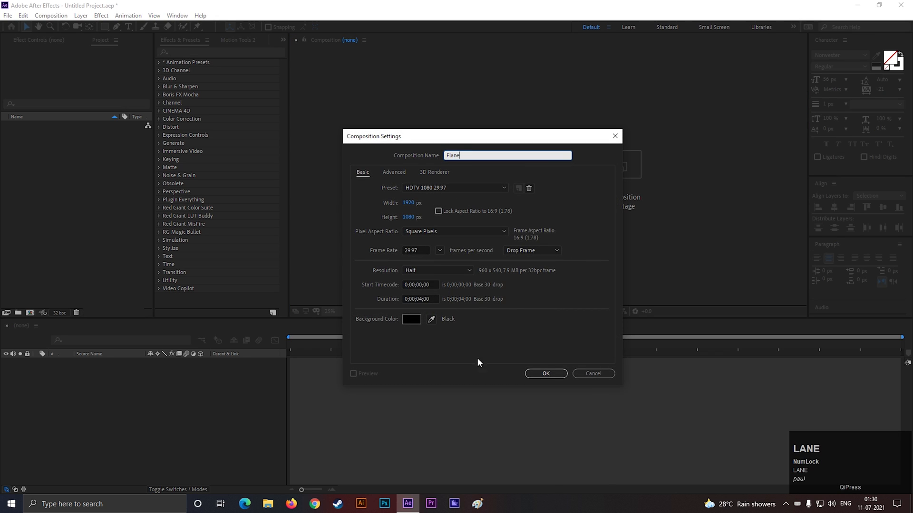
click(545, 373)
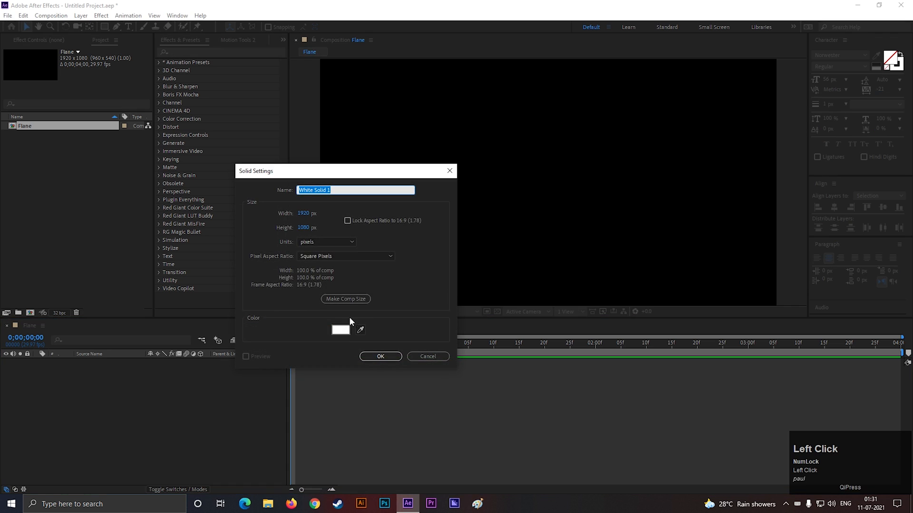
text(Flame)
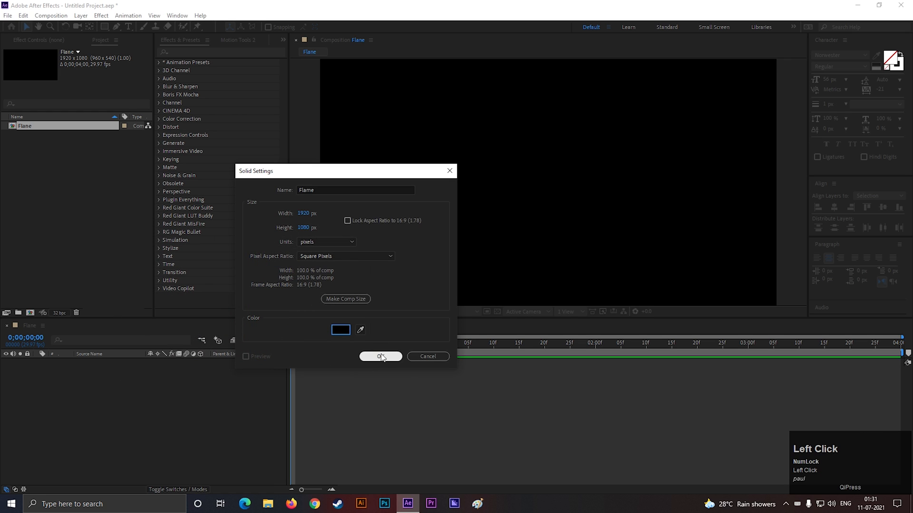
click(379, 356)
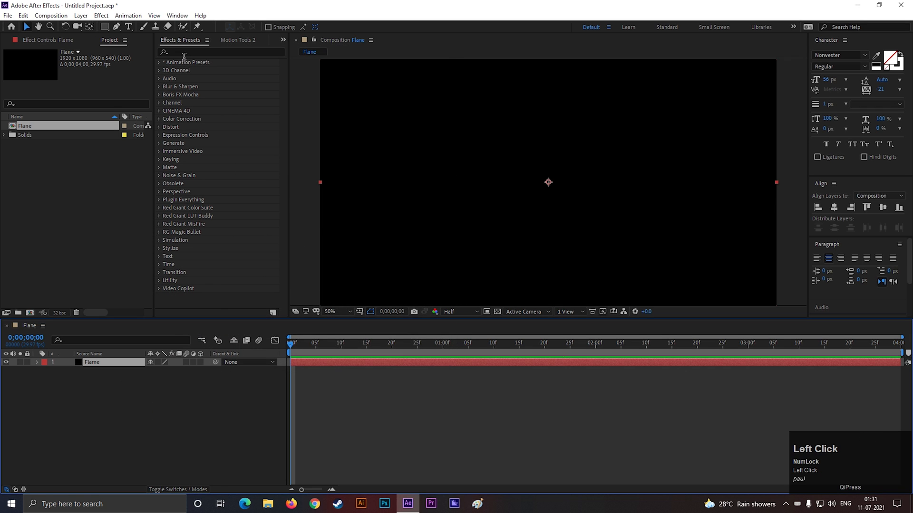
- Apply CC Mr. Mercury and an orange Fill effect to the Flame solid
text(c)
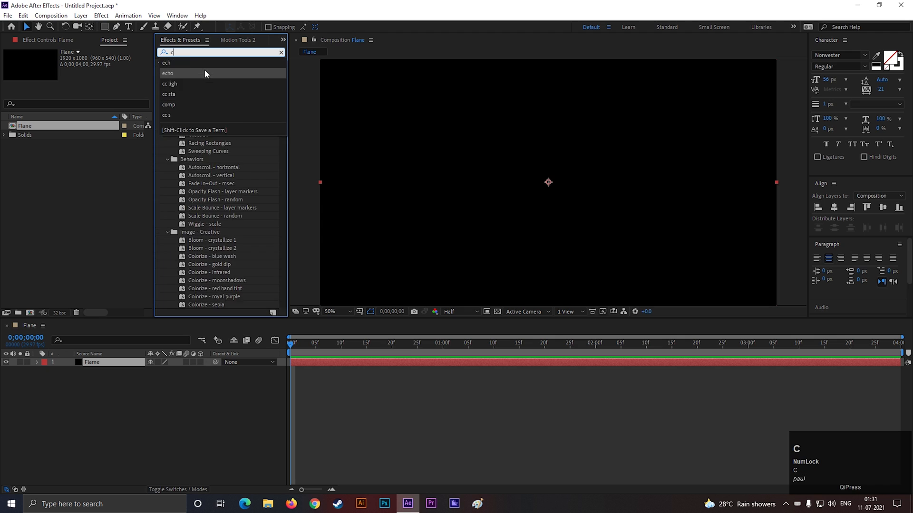
text(cc mr)
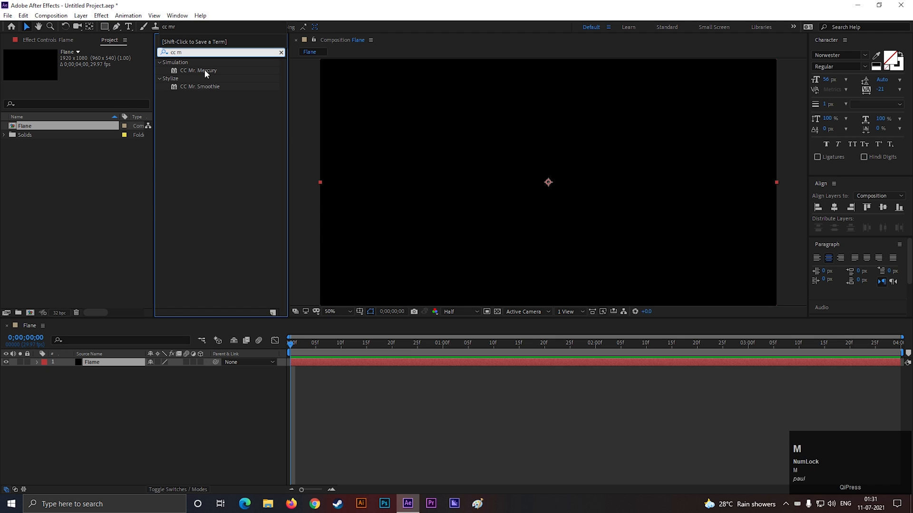
click(199, 70)
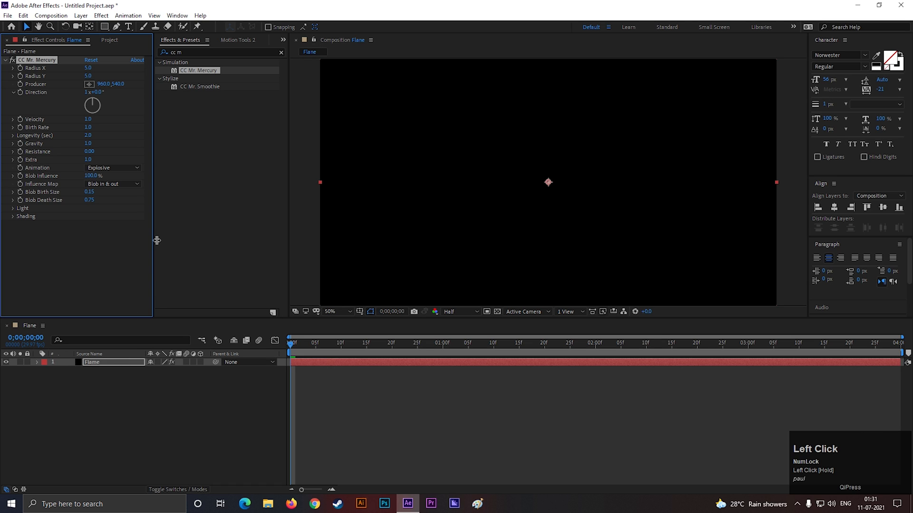
text(f)
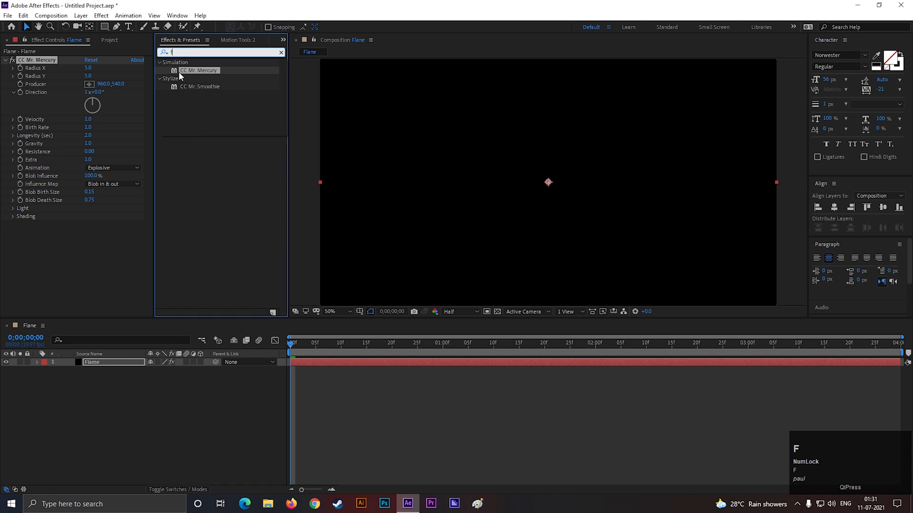
text(ill)
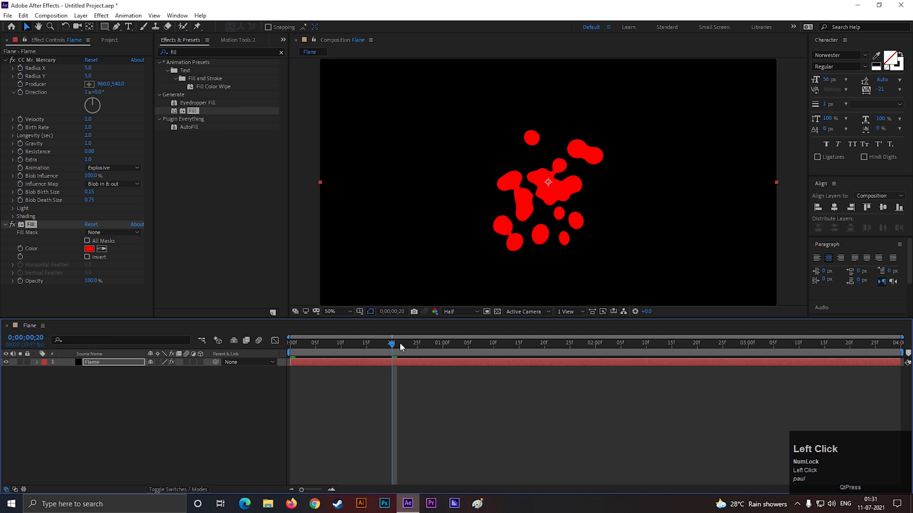
click(90, 249)
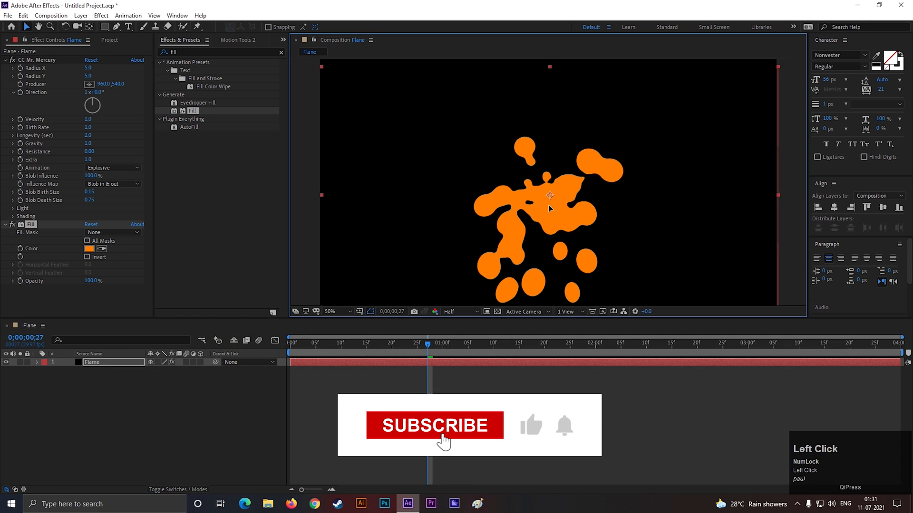
- Set Mr. Mercury's Animation to Fire with Radius X 12 and Radius Y 0
scroll(down, 3)
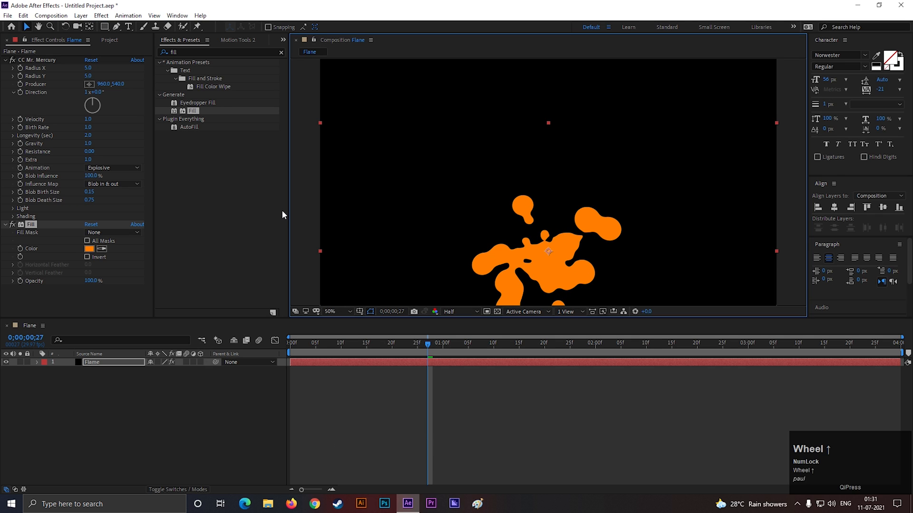
click(111, 232)
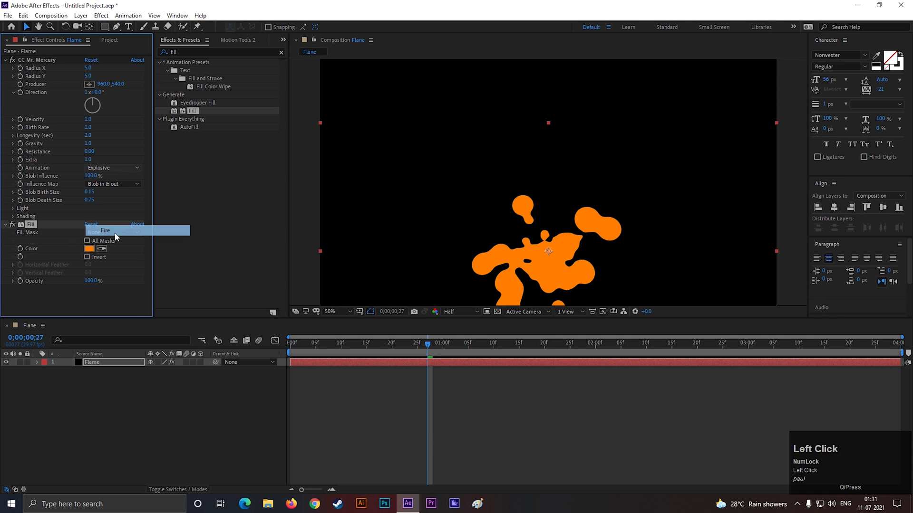
click(106, 231)
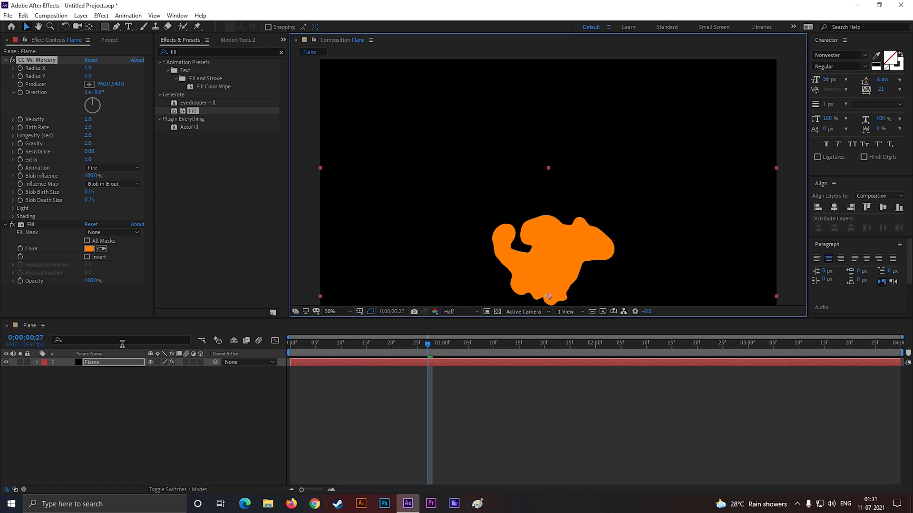
click(89, 68)
text(12)
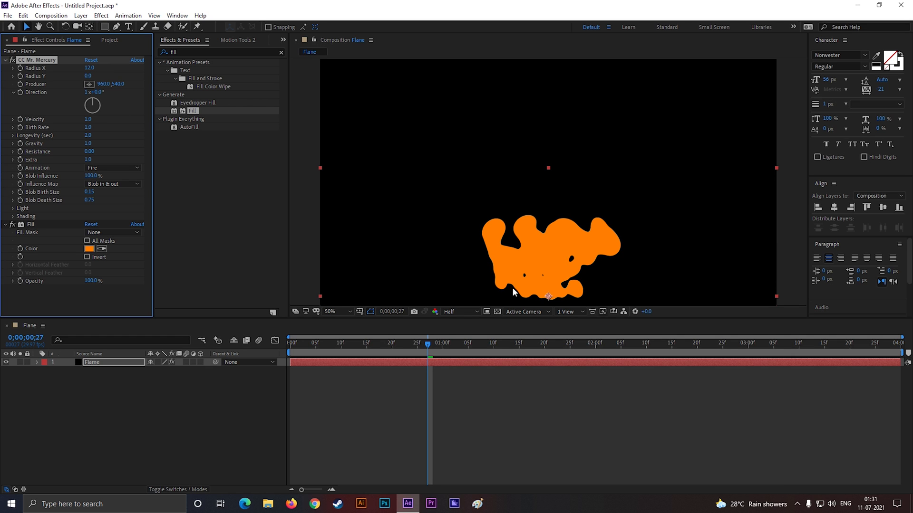
- Drag the Mr. Mercury producer point to the frame's bottom edge and scrub to preview
drag(429, 342, 451, 343)
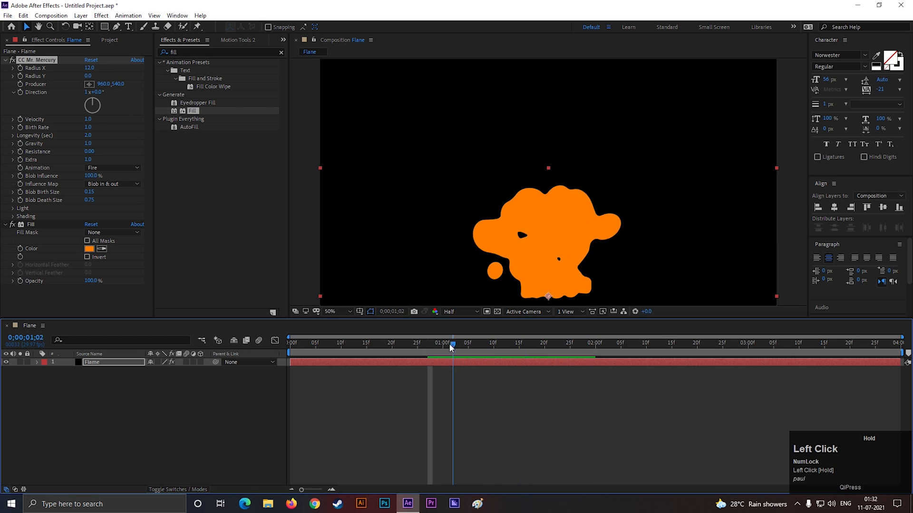
scroll(down, 3)
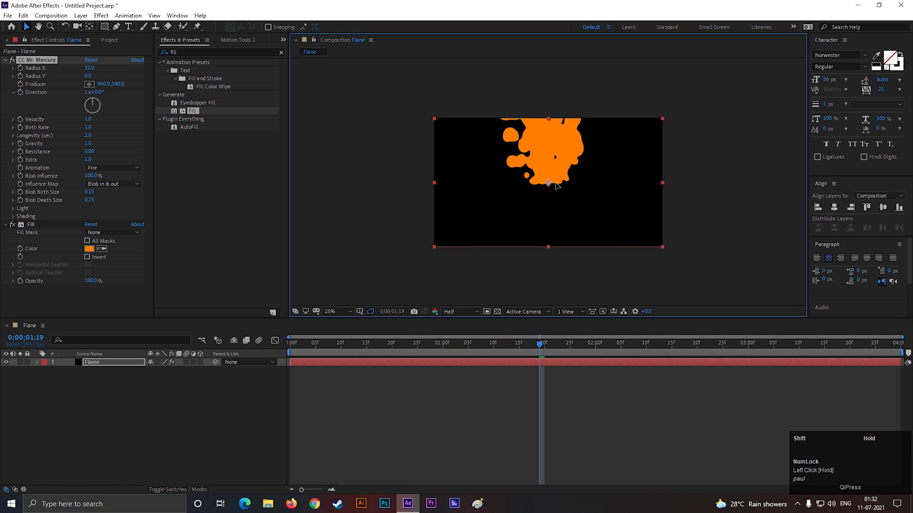
drag(547, 182, 547, 244)
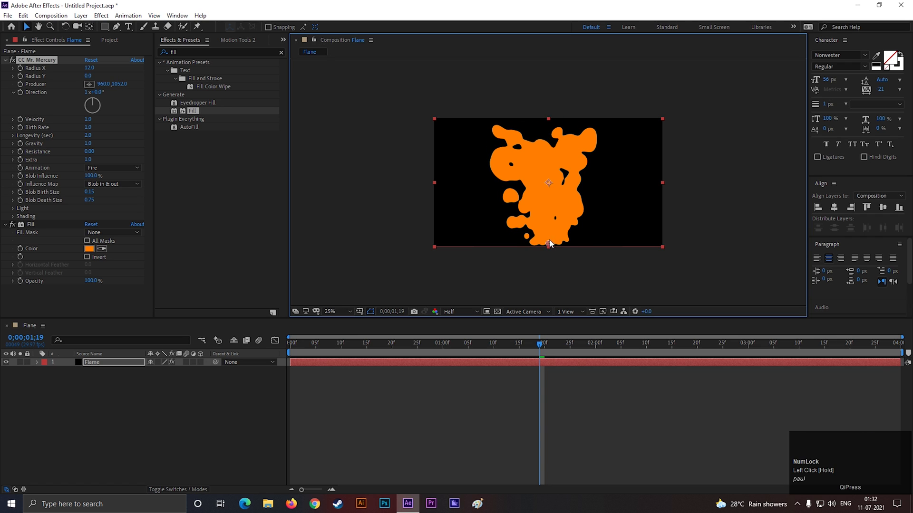
drag(541, 343, 534, 343)
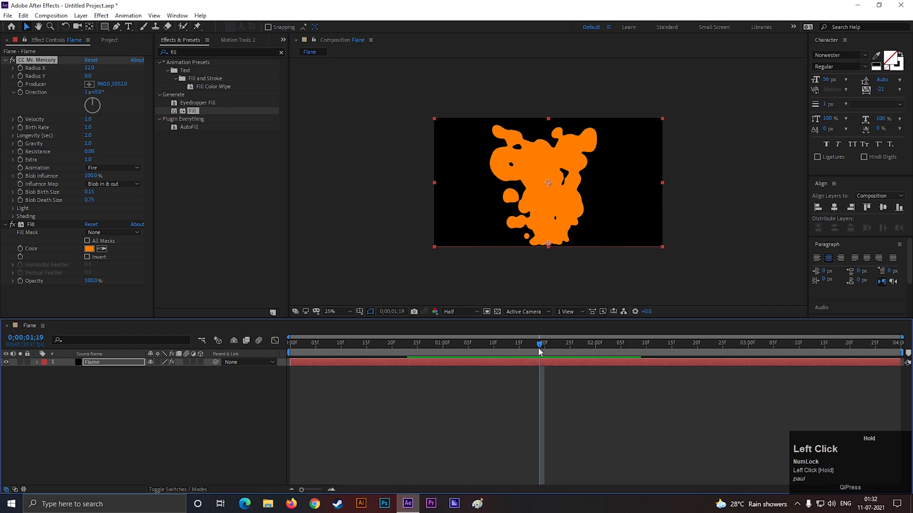
- Lower the Mr. Mercury velocity and shorten the blob longevity
drag(540, 342, 534, 342)
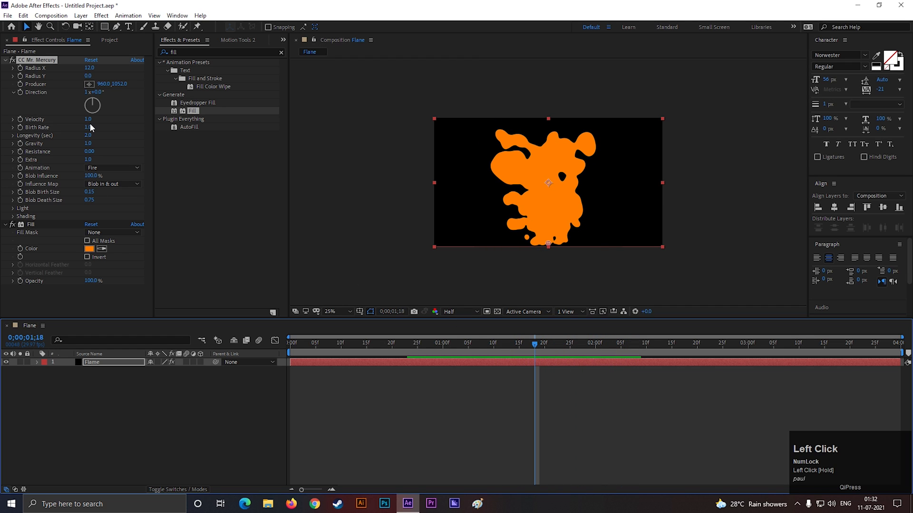
click(89, 126)
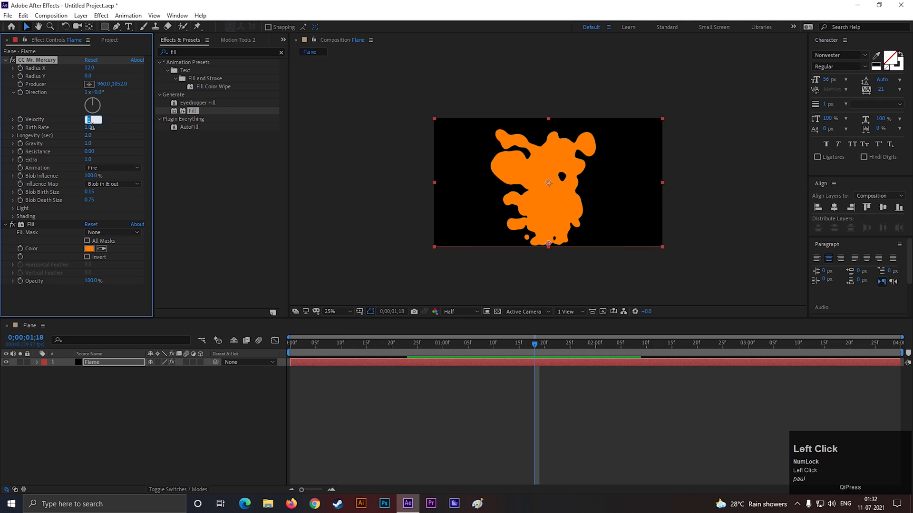
key(Enter)
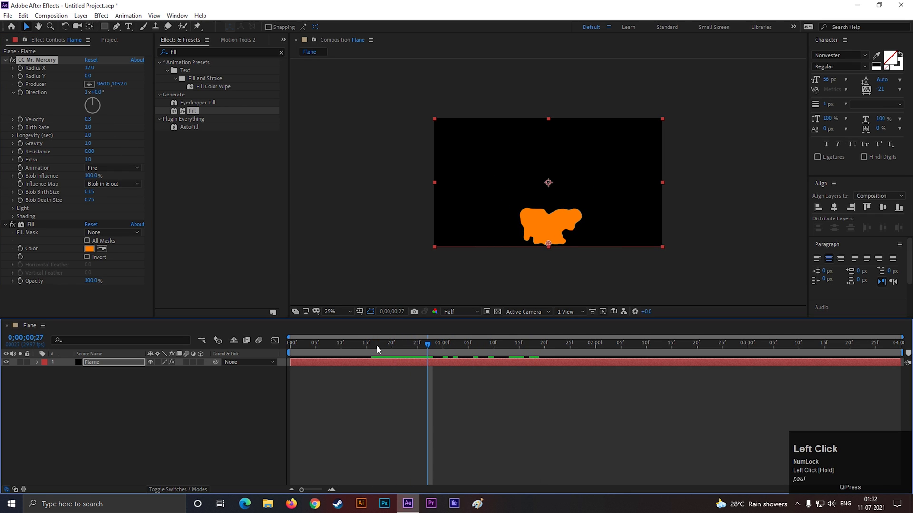
mouse_move(88, 127)
text(3)
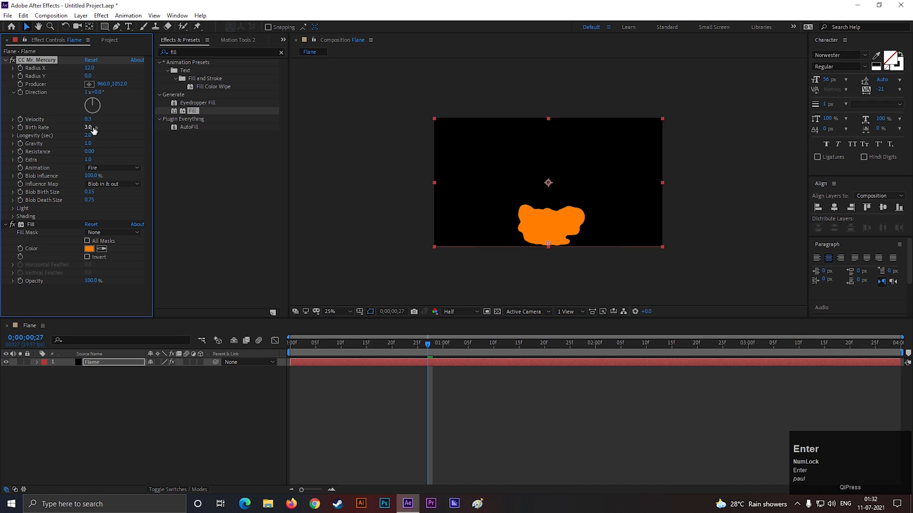
click(88, 142)
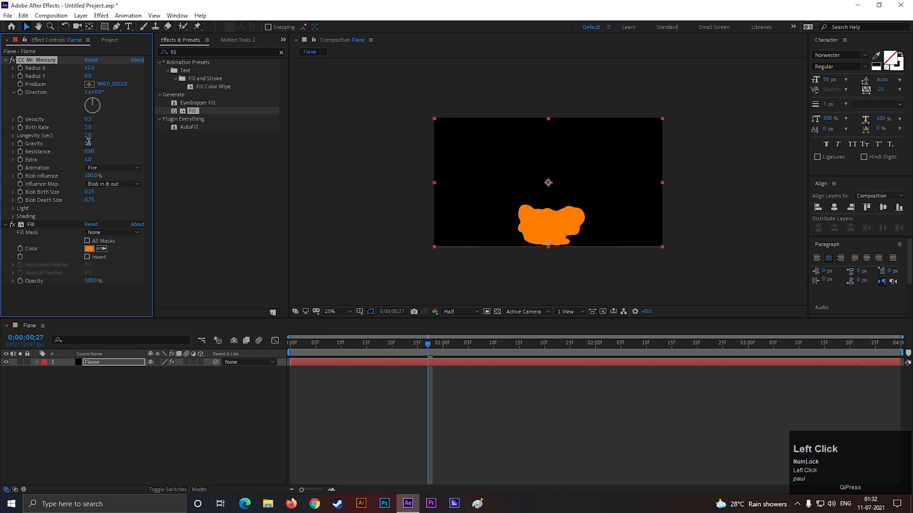
click(88, 135)
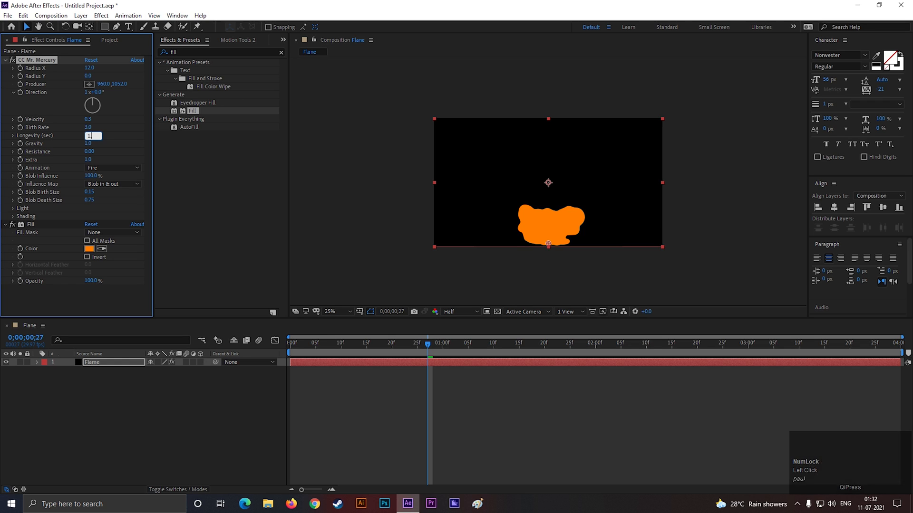
key(enter)
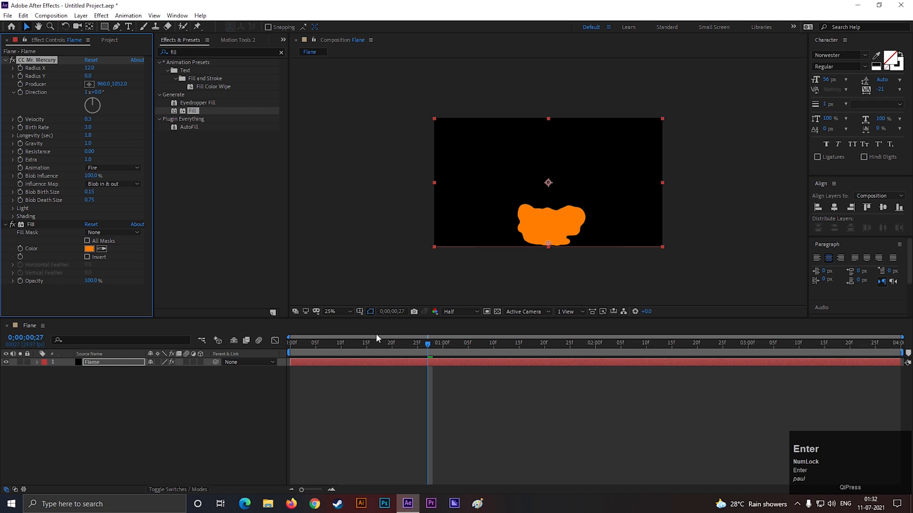
- Retune resistance and set Blob Death Size to 0.03, previewing an earlier frame
drag(429, 343, 498, 344)
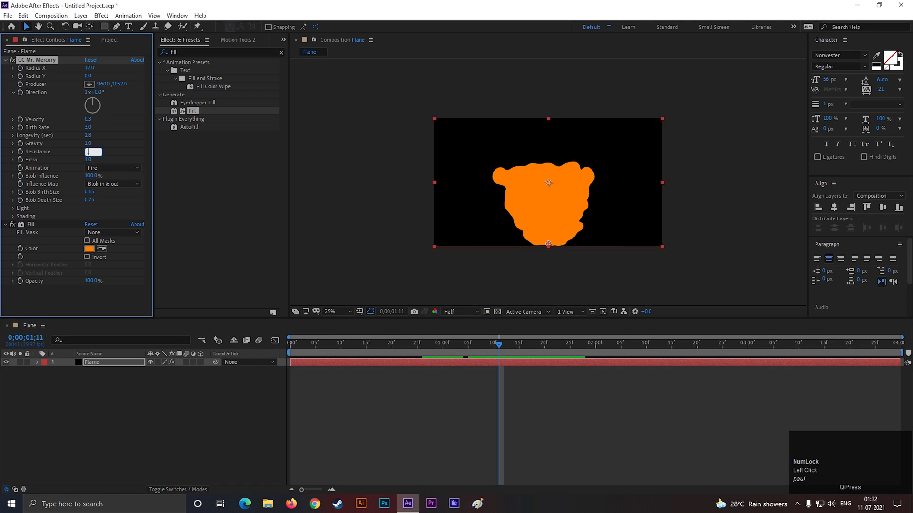
key(Enter)
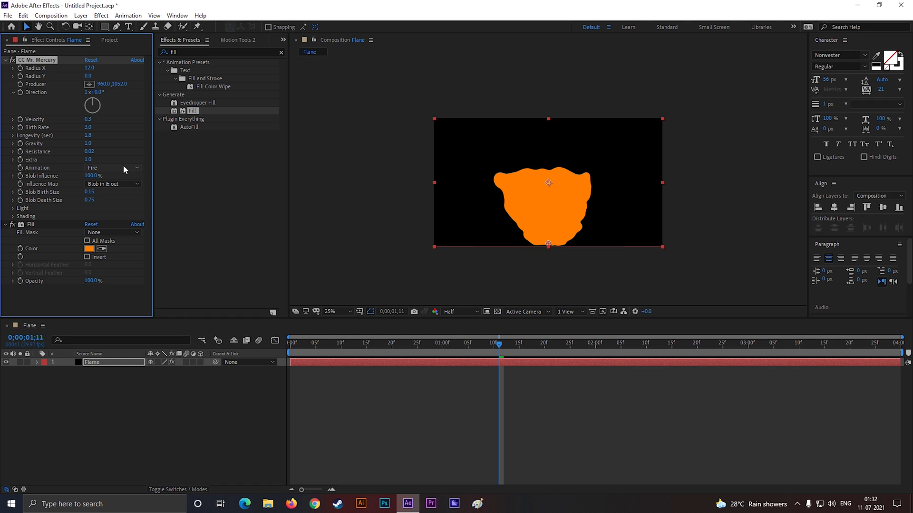
click(88, 160)
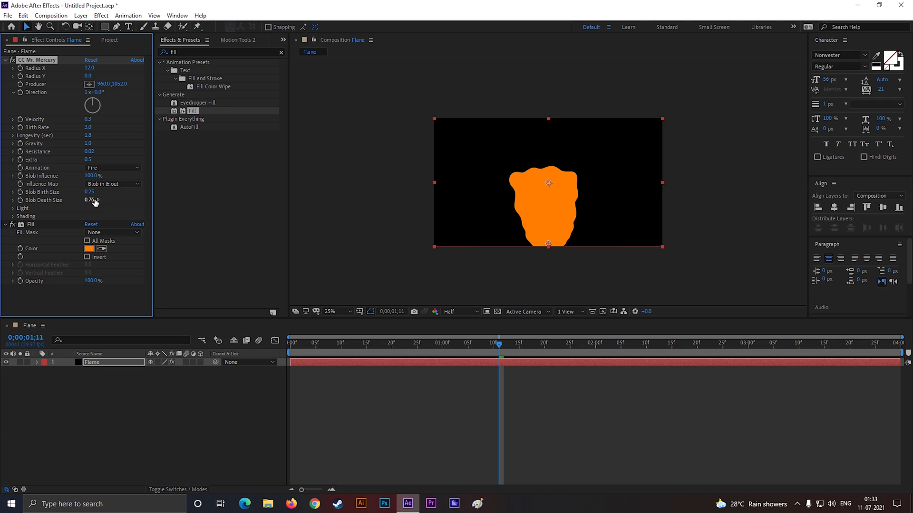
click(90, 200)
text(0.03)
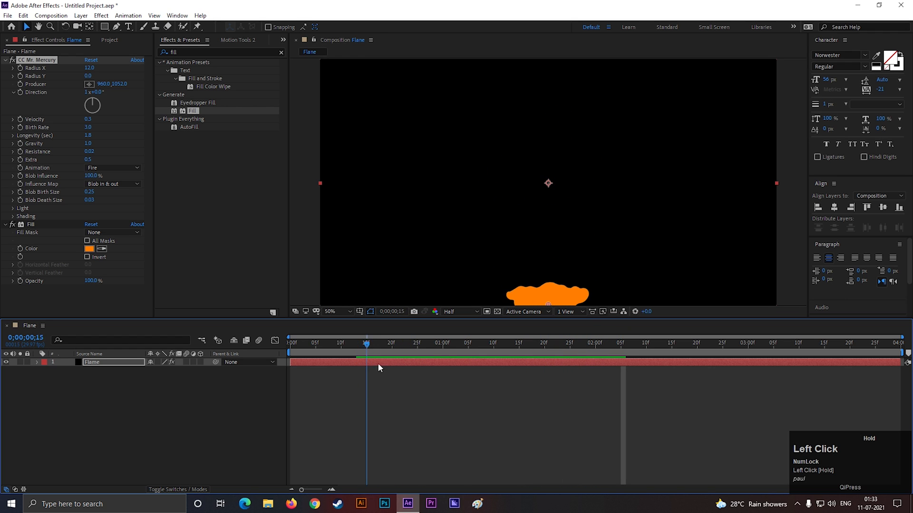
click(387, 342)
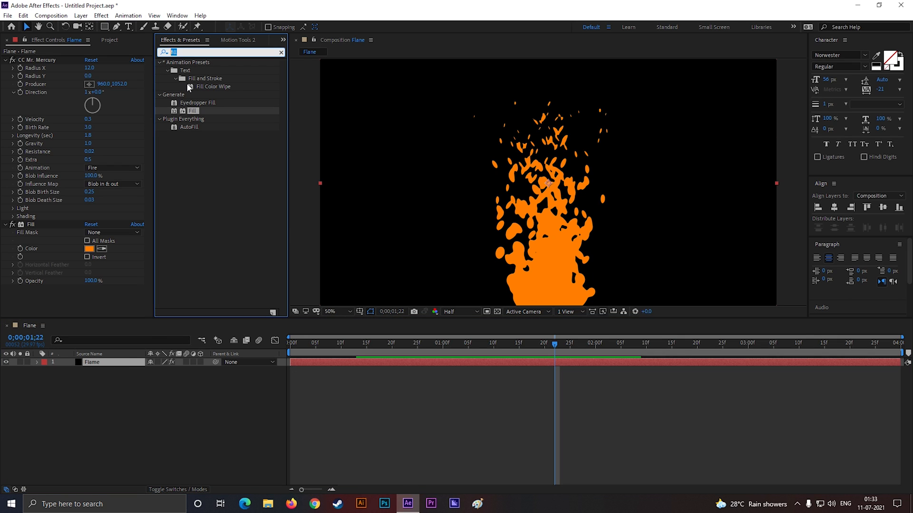
- Apply Fast Box Blur to the Flame layer with a blur radius of 8
text(fas)
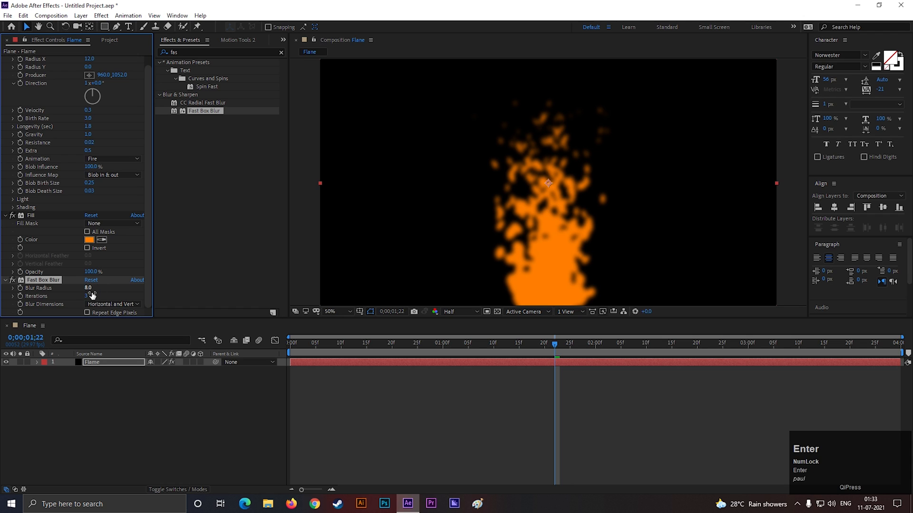
click(218, 51)
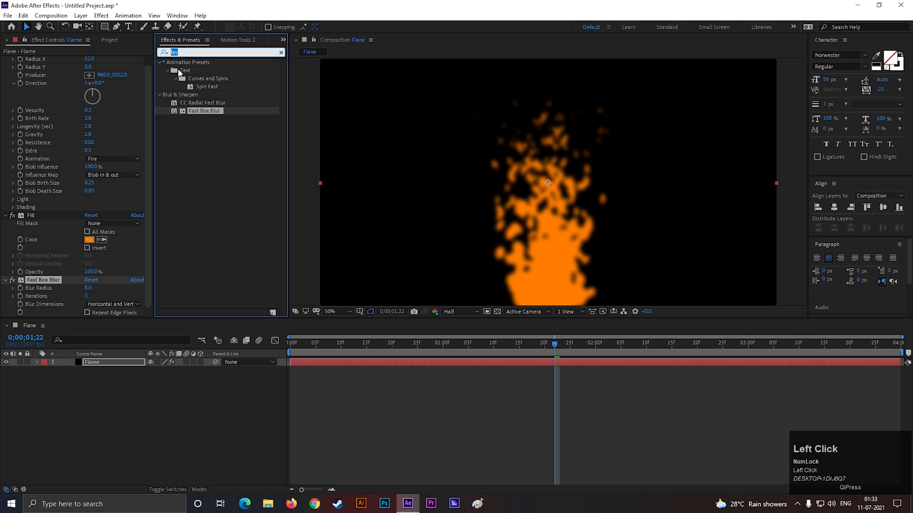
- Apply Simple Choker to the Flame layer with Choke Matte set to 18
text(simpl)
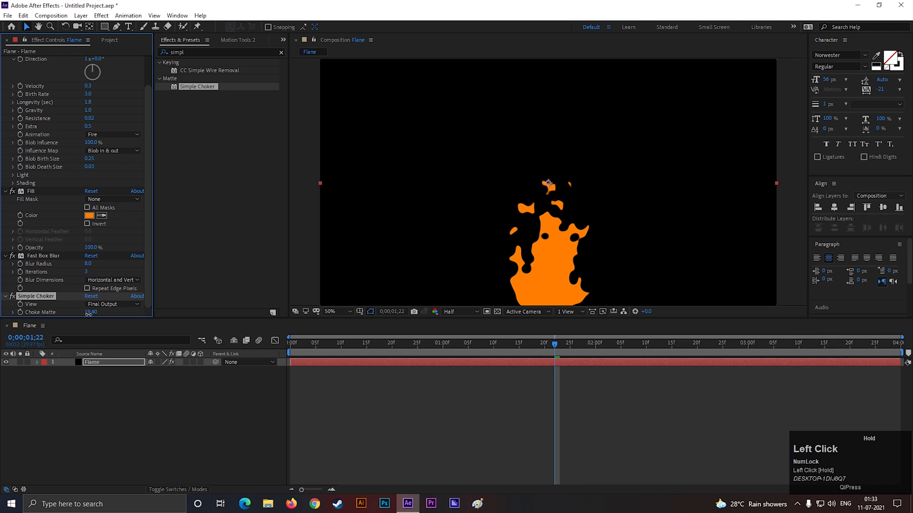
click(93, 313)
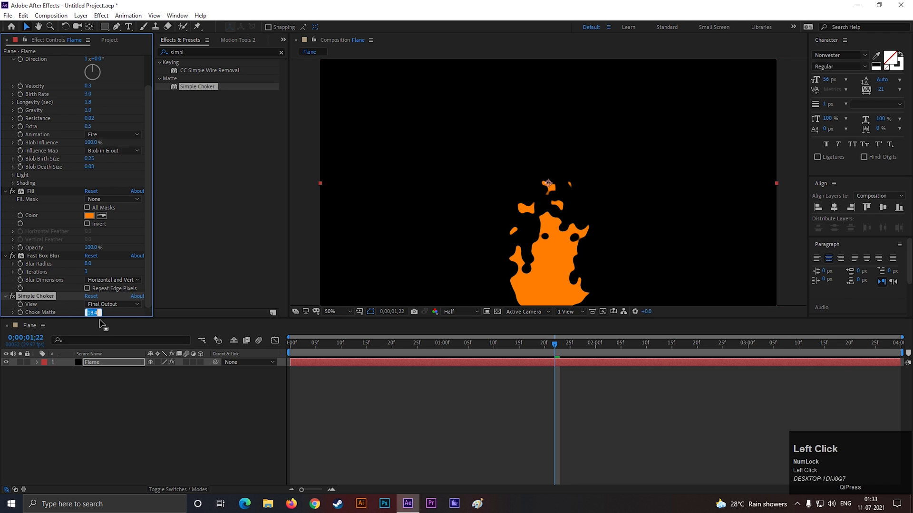
key(Enter)
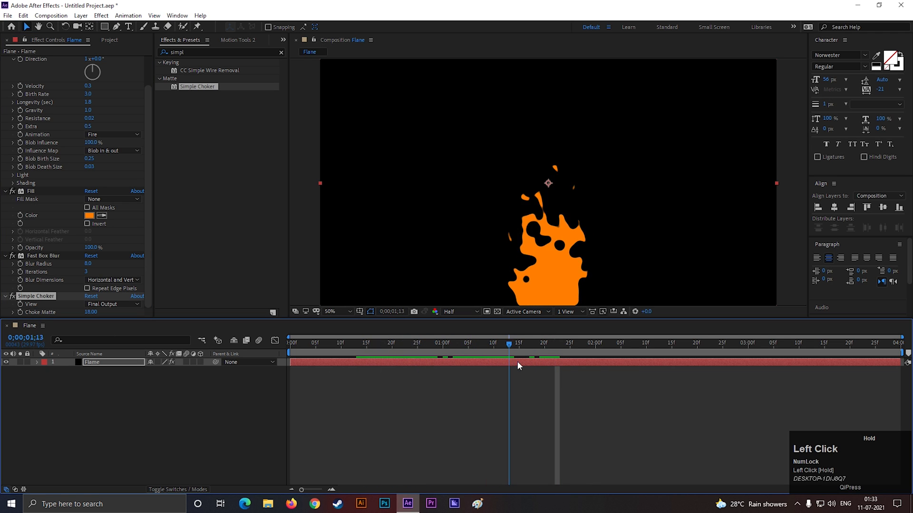
scroll(down, 3)
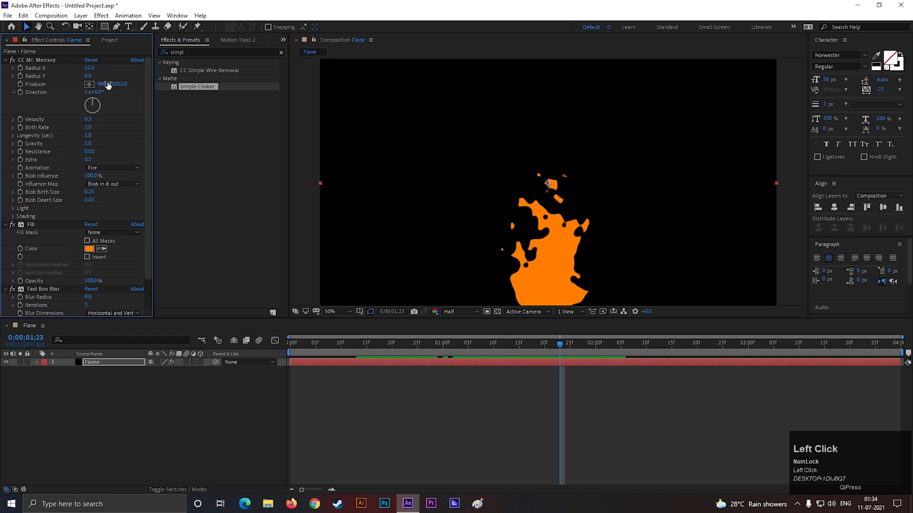
- Try stretching the blob radius, undo it, and scrub to preview the flame
drag(89, 68, 110, 68)
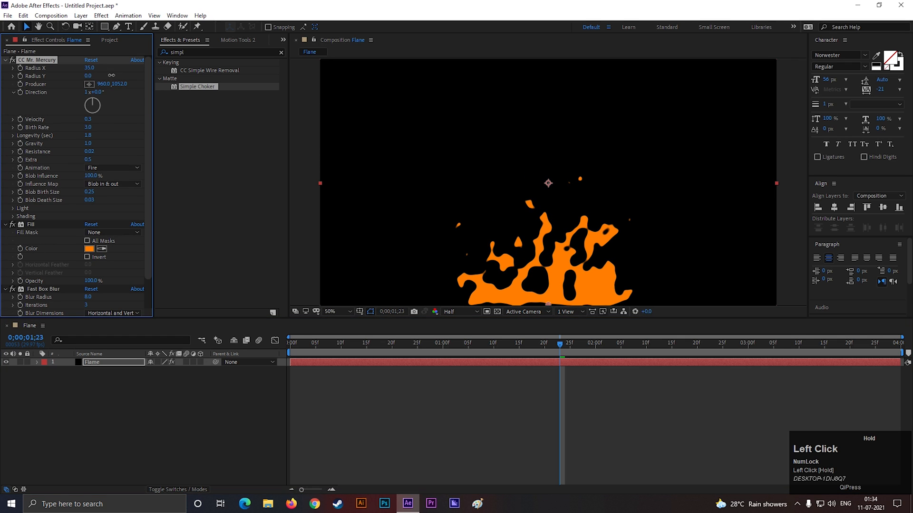
drag(562, 358, 539, 358)
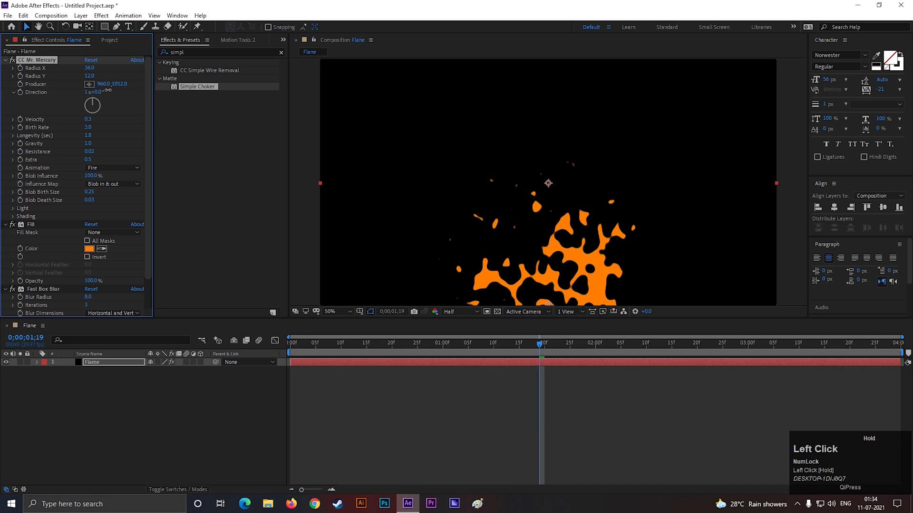
key(ctrl+z)
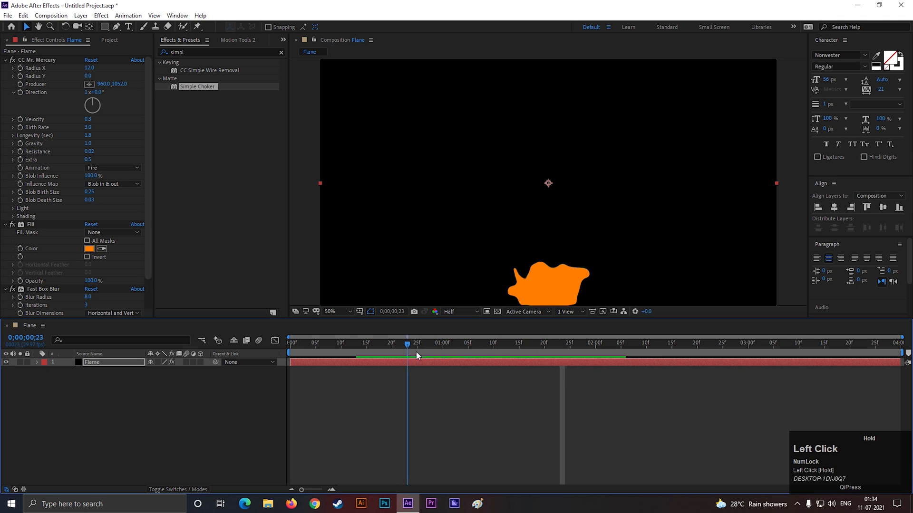
drag(406, 347, 540, 347)
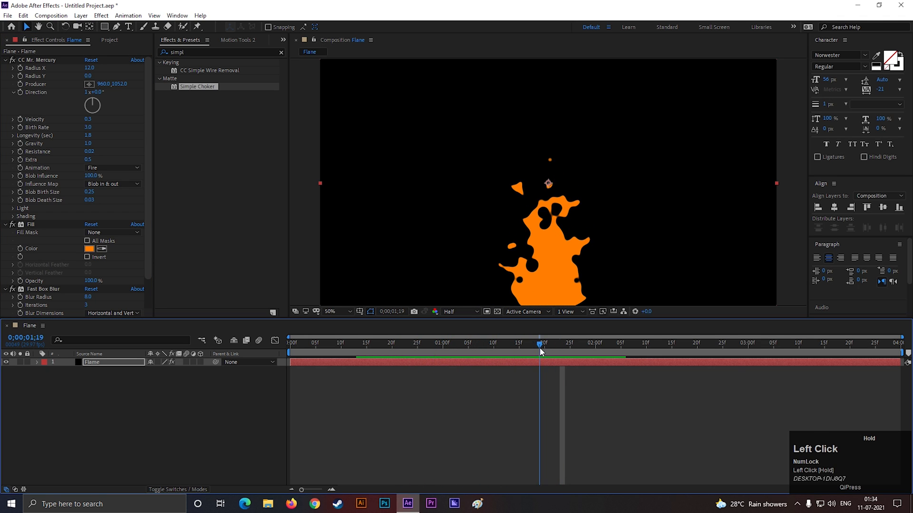
drag(540, 347, 630, 347)
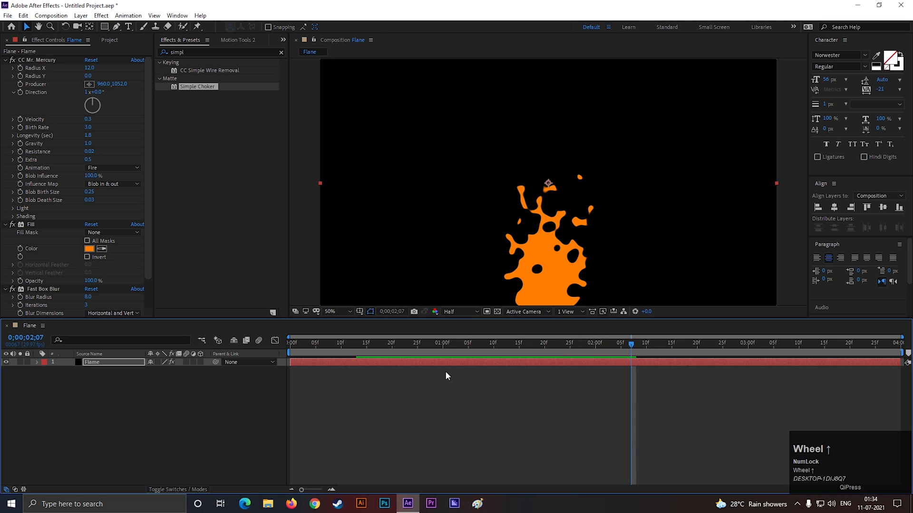
scroll(down, 3)
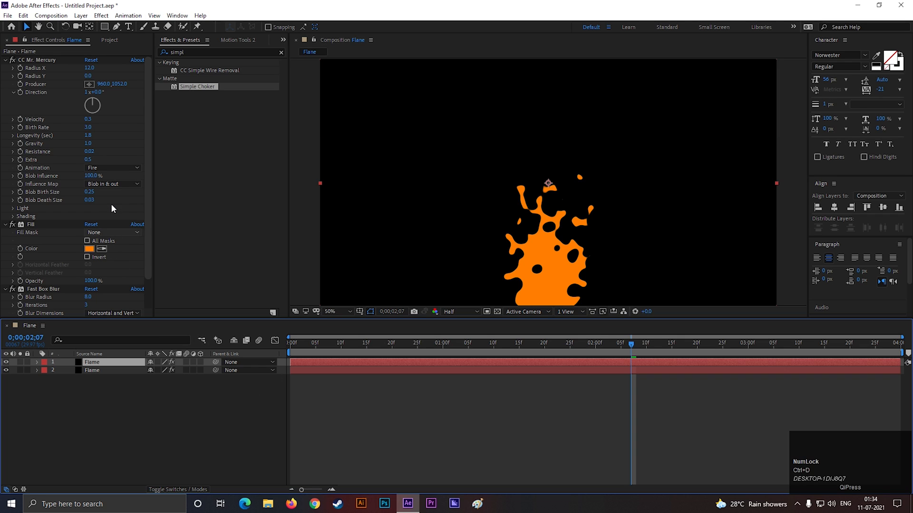
- Give the copy Radius X 8, a red-orange fill, birth rate 2 and longevity 1.5
click(90, 67)
text(8)
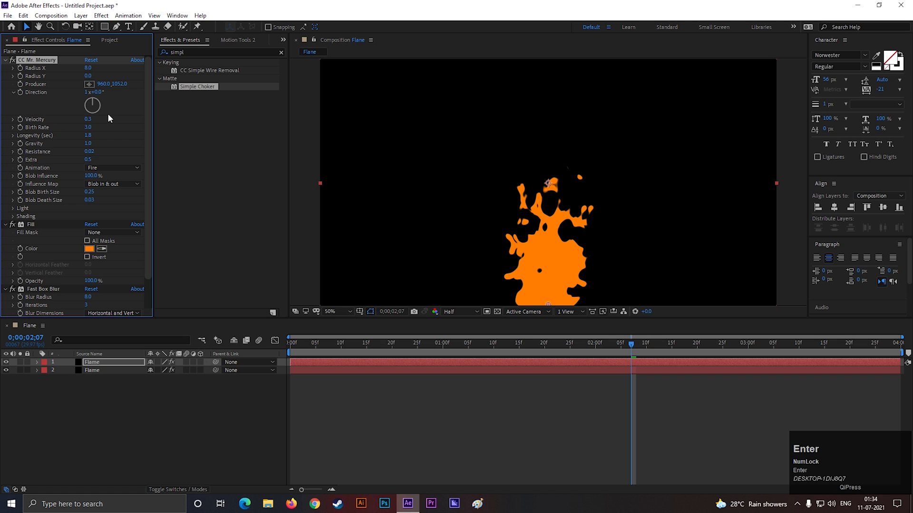
click(89, 249)
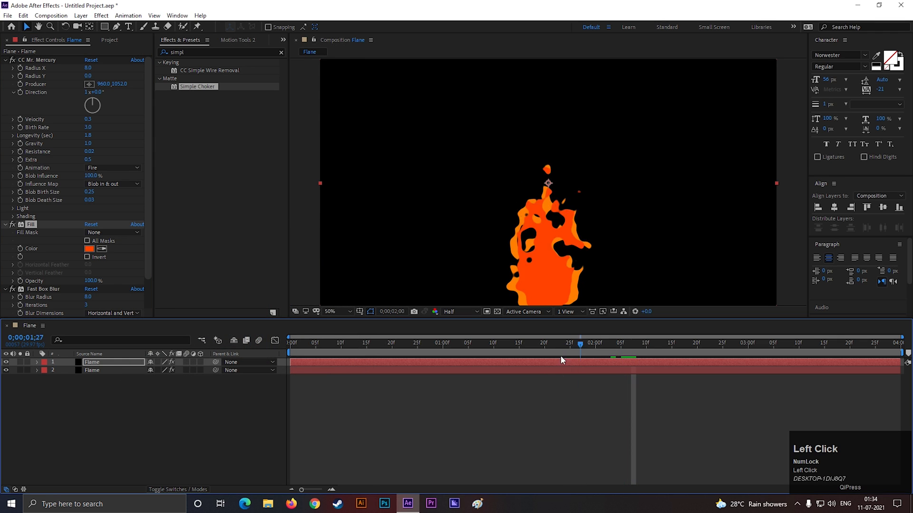
drag(580, 343, 554, 343)
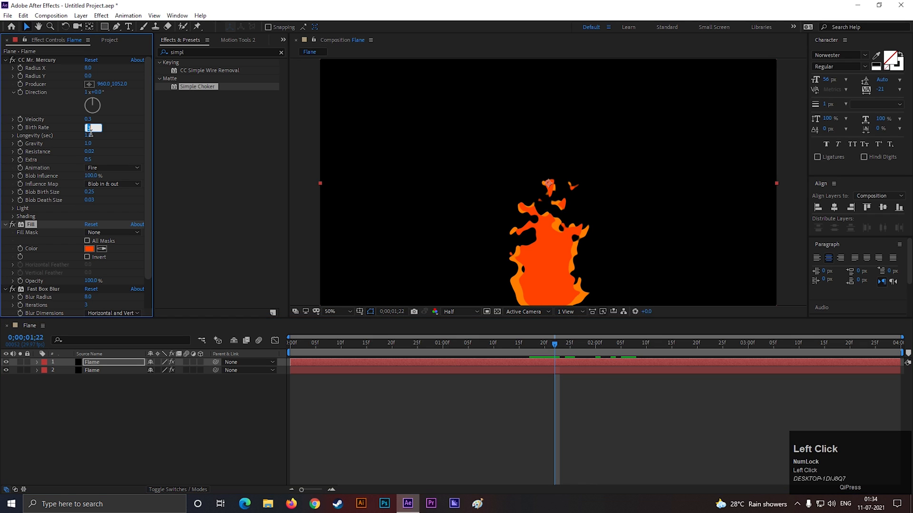
text(2)
key(Enter)
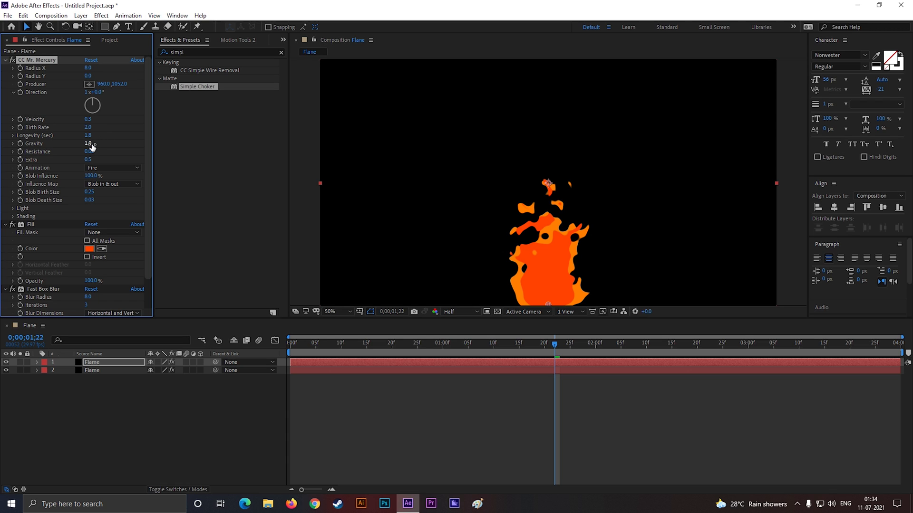
click(93, 135)
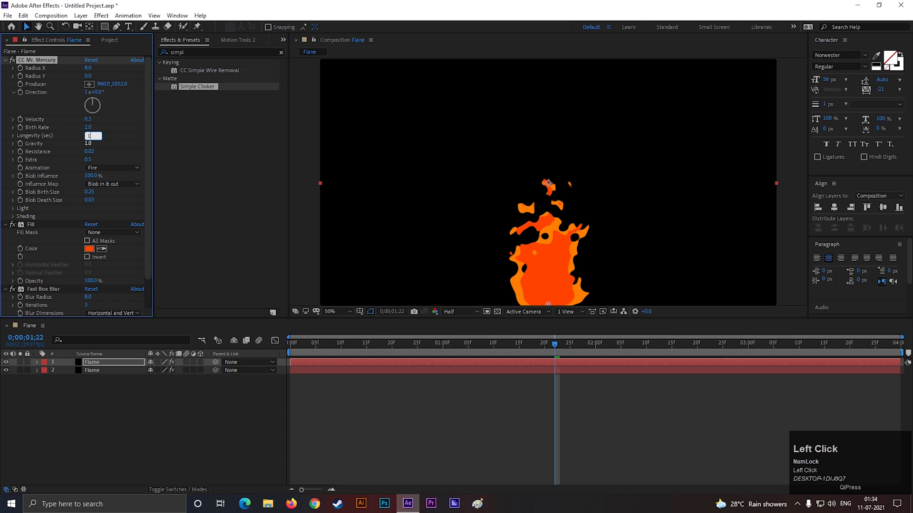
key(Enter)
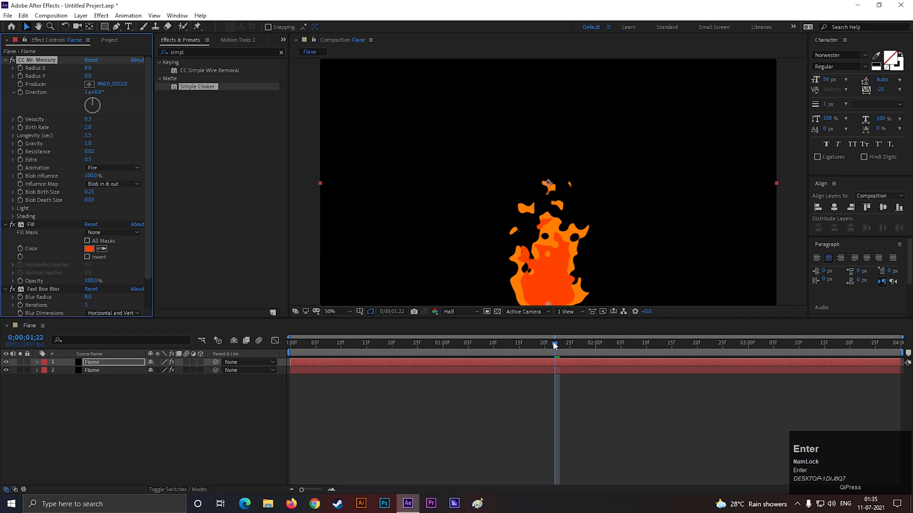
drag(553, 343, 538, 343)
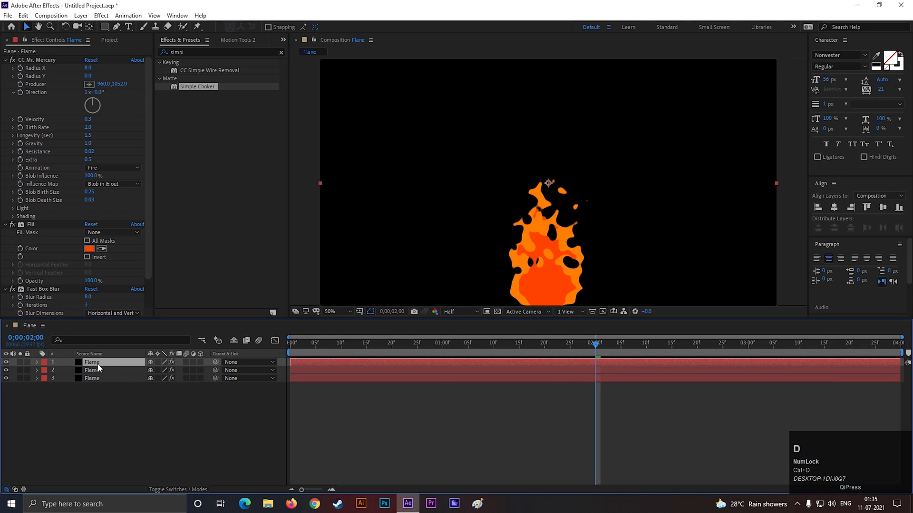
- Set the newest flame copy's birth rate to 1.5 and longevity to 1.2
click(89, 68)
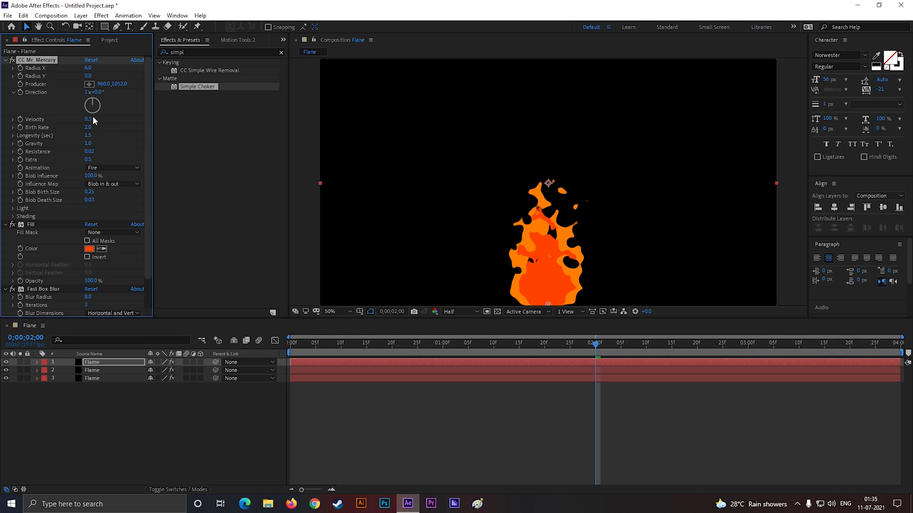
click(88, 127)
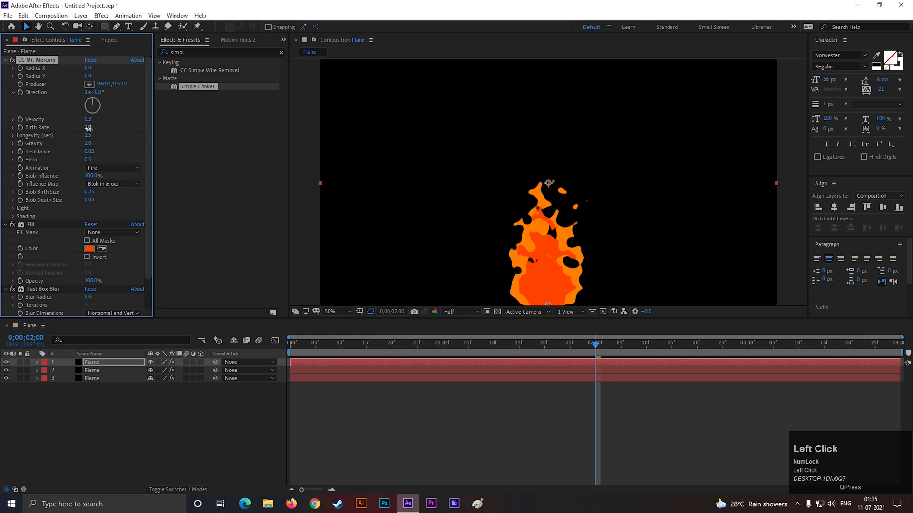
click(88, 128)
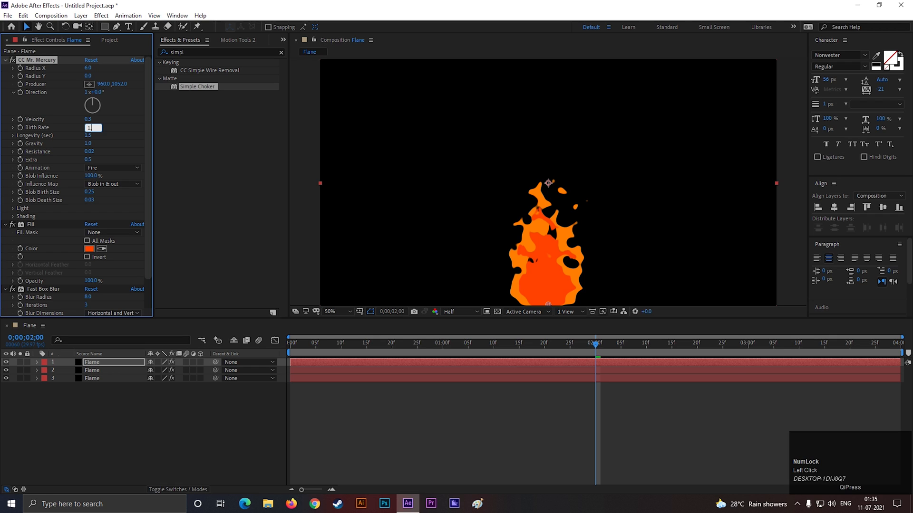
key(enter)
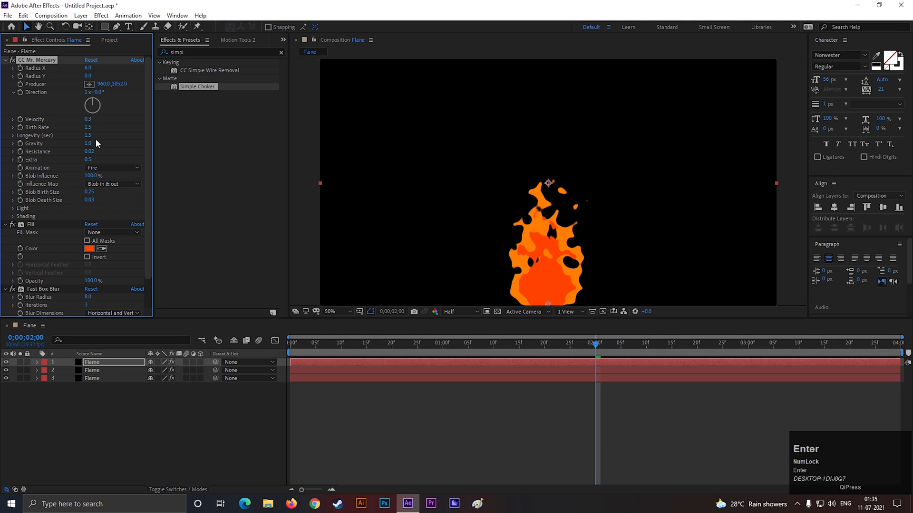
click(87, 135)
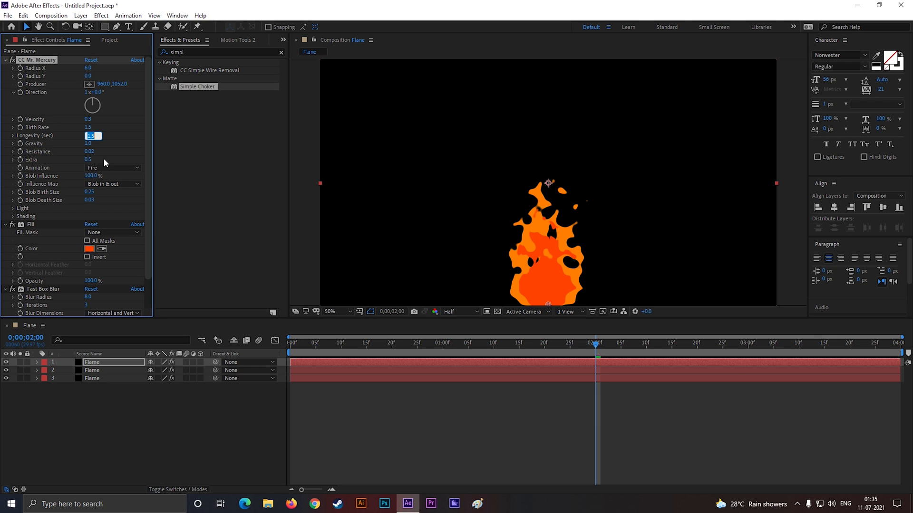
text(1.2)
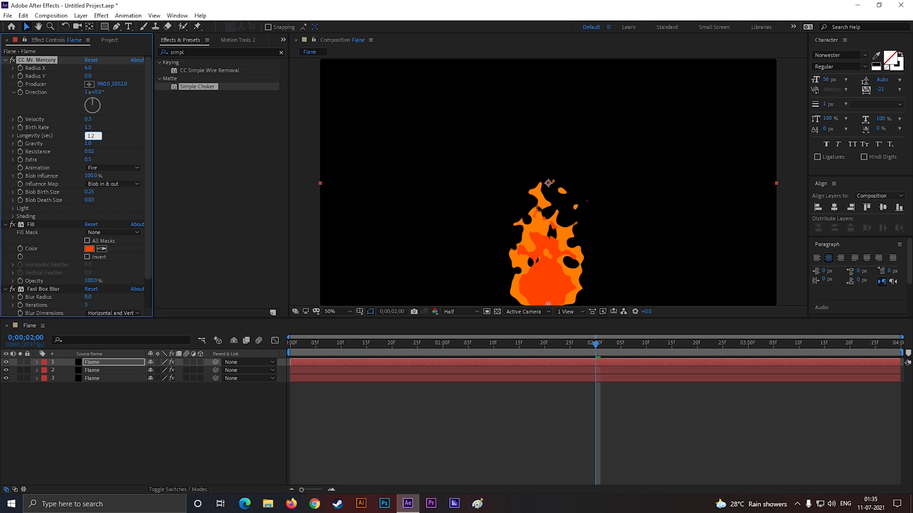
- Change that copy's Fill Color to bright red (F00409)
click(89, 248)
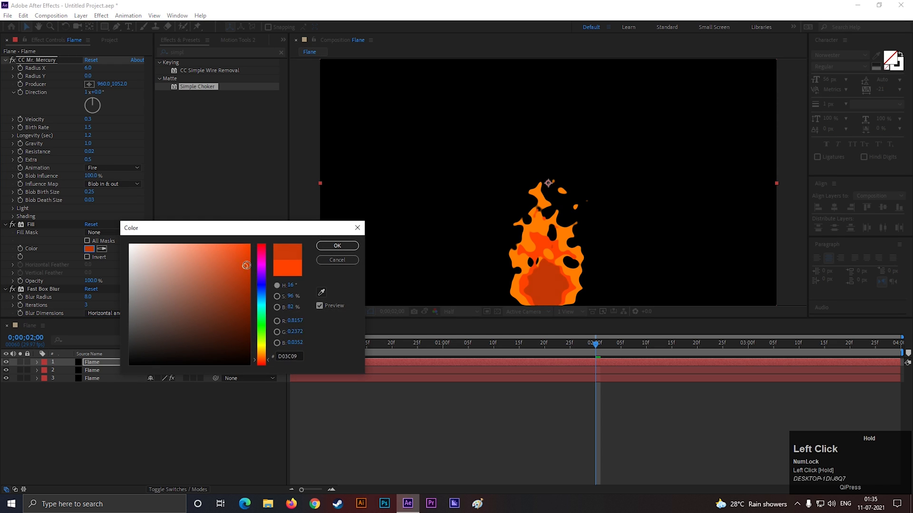
drag(262, 264, 262, 358)
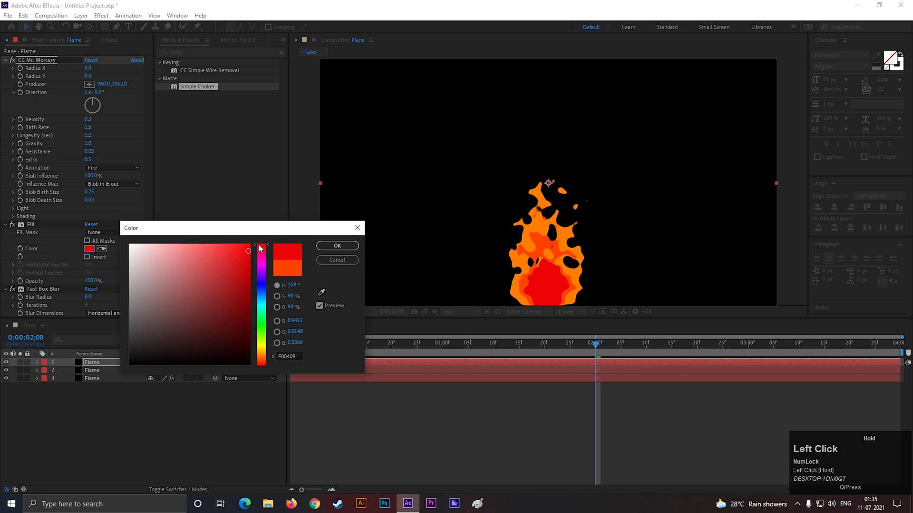
click(336, 245)
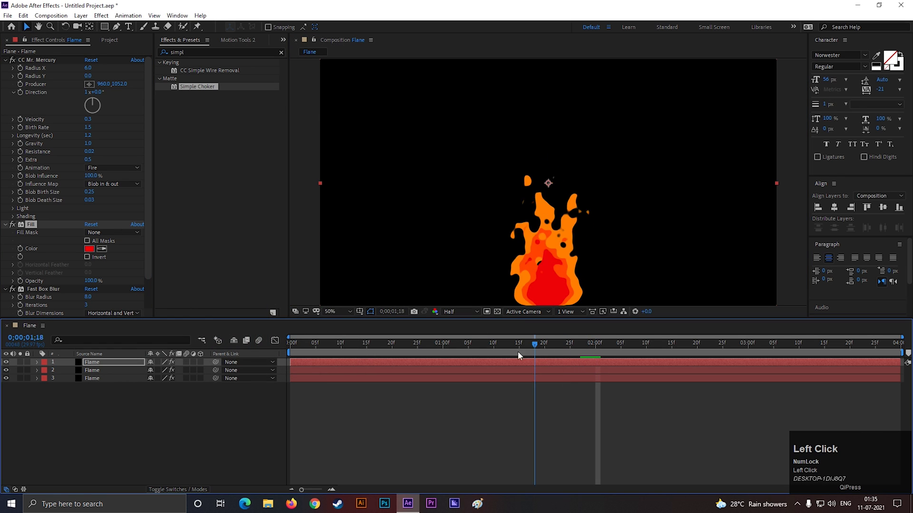
- Play the flame from the first frame, select all three layers, and start pre-composing
key(space)
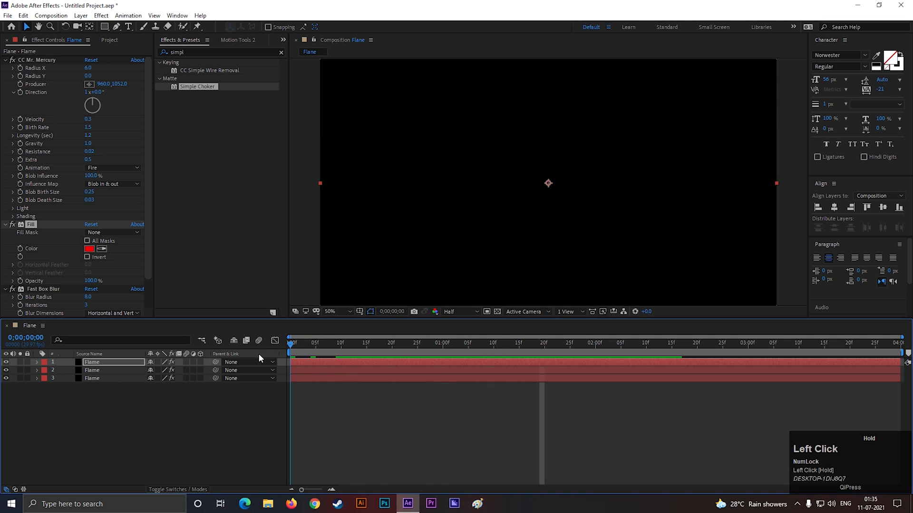
click(345, 343)
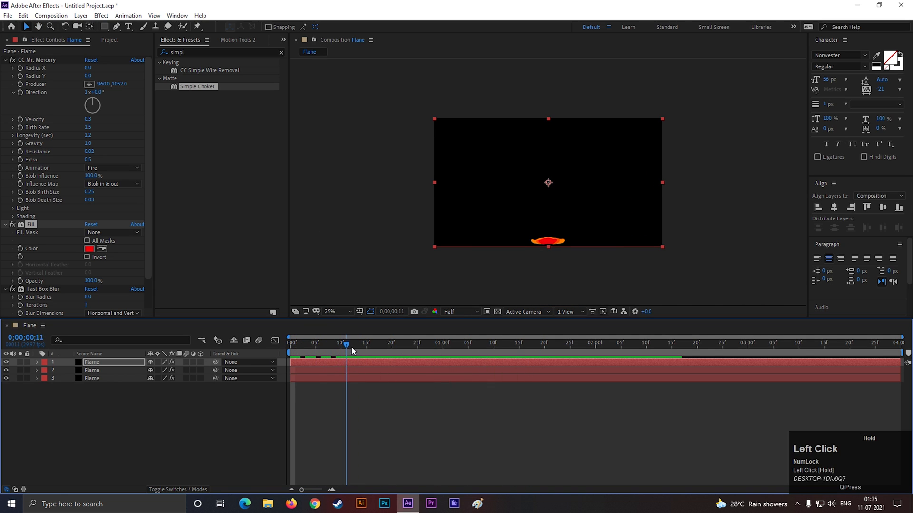
drag(346, 343, 569, 343)
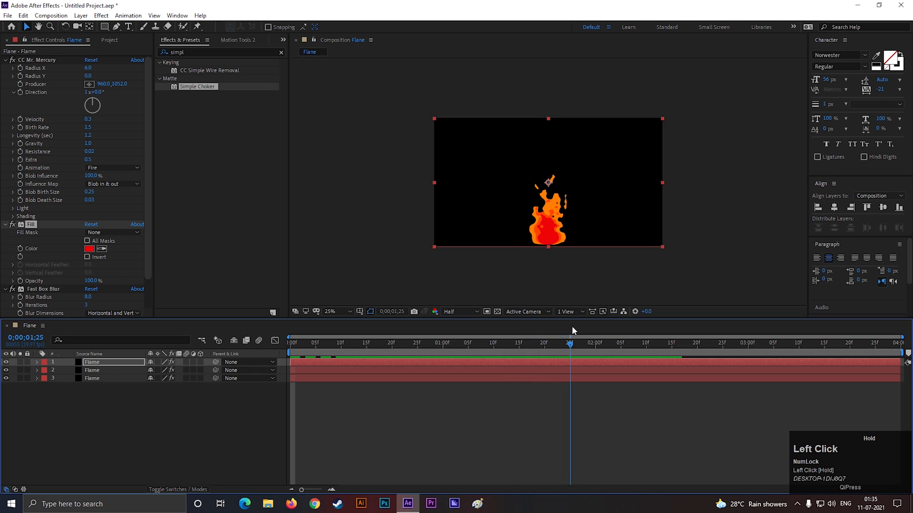
key(s)
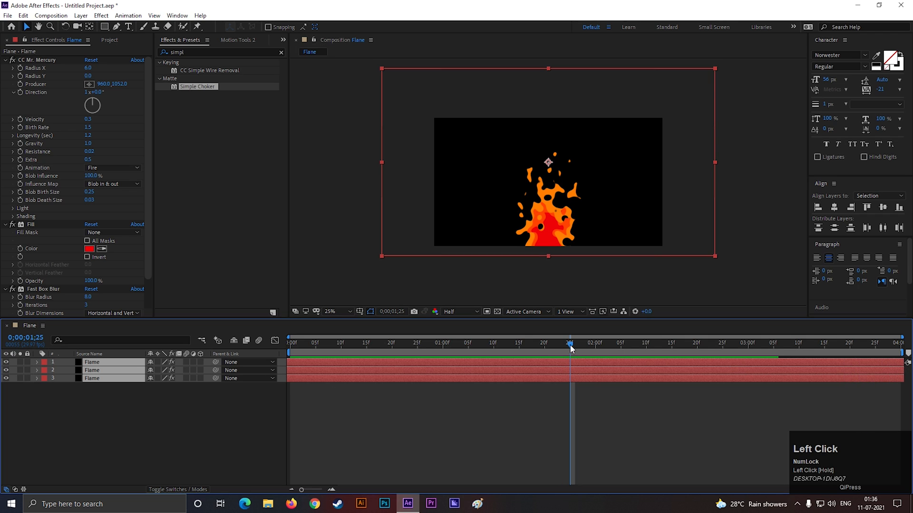
key(space)
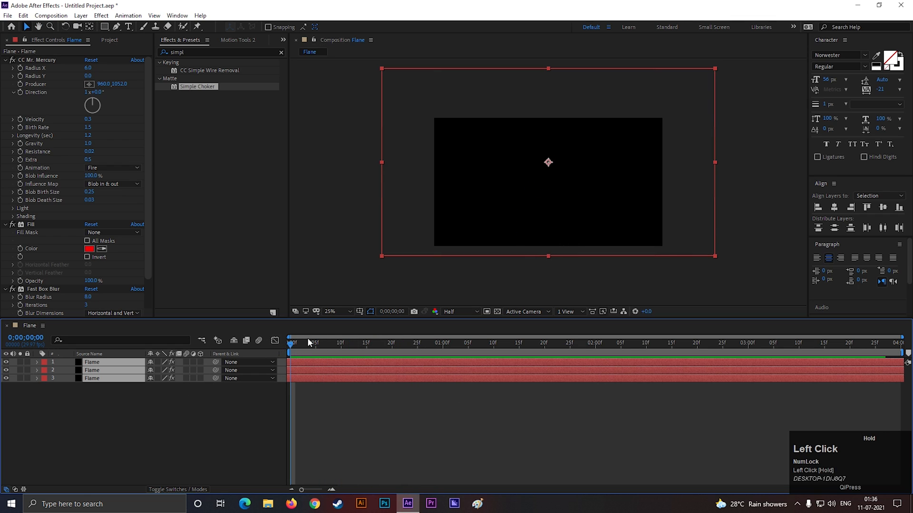
key(space)
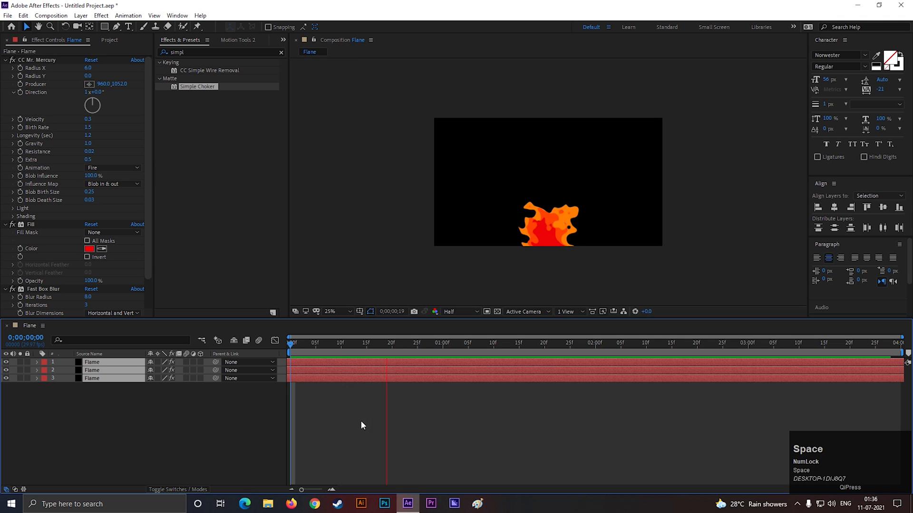
key(space)
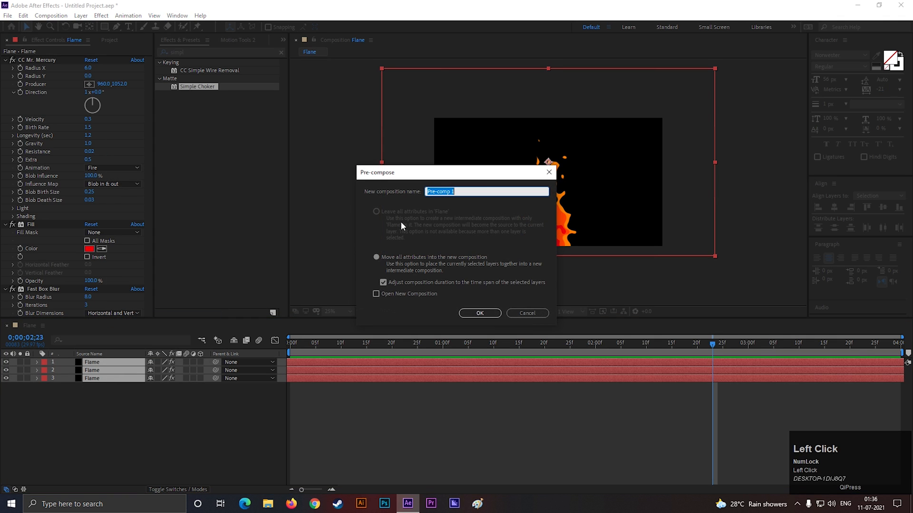
- Name the pre-composition 'Flame final', keeping Move all attributes, and confirm
text(Flame)
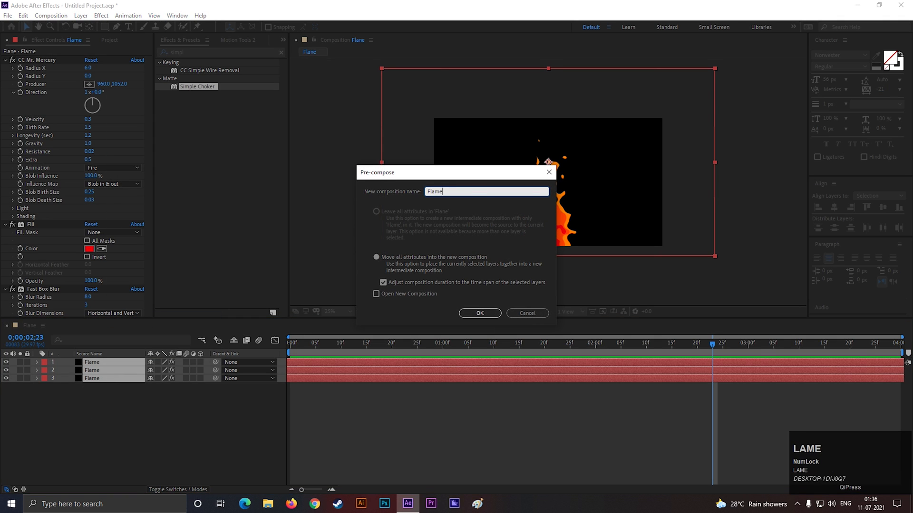
text(final)
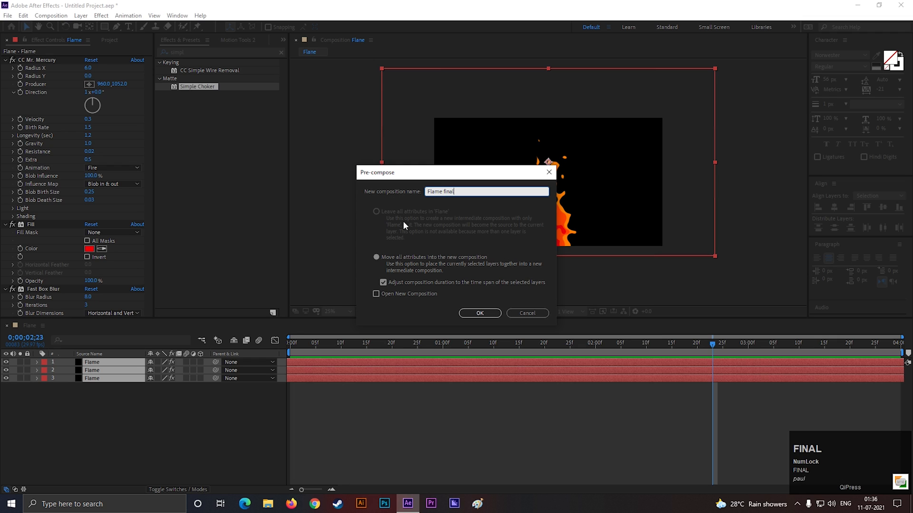
click(479, 313)
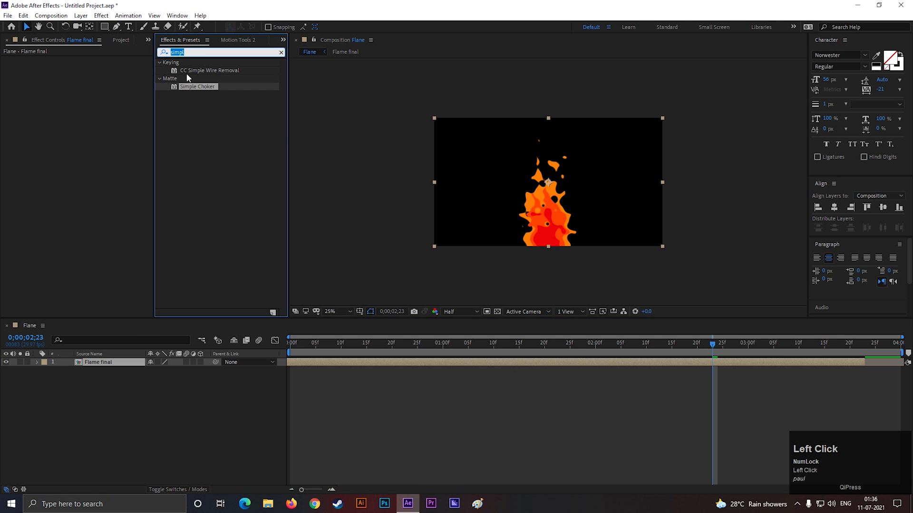
- Apply Glow with radius 110 and set layer 3's Fill Color to FF9C00 in Flame final
text(glow)
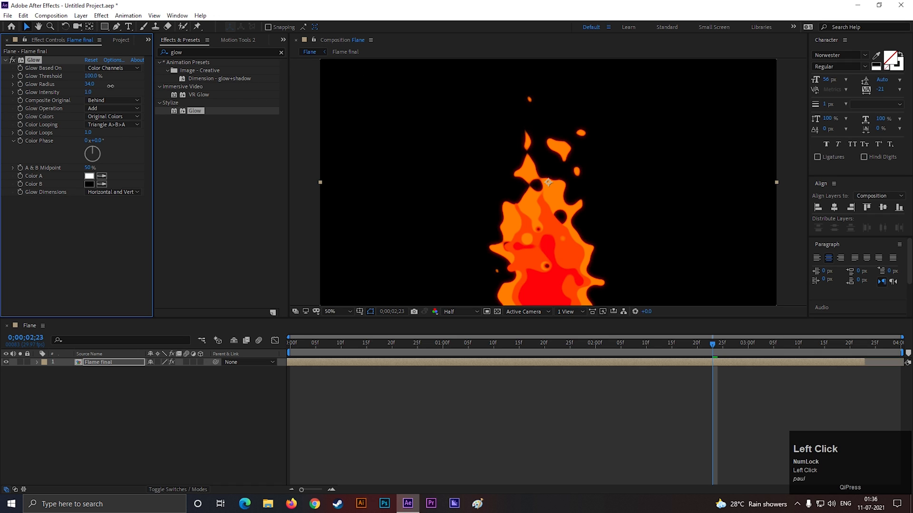
click(91, 84)
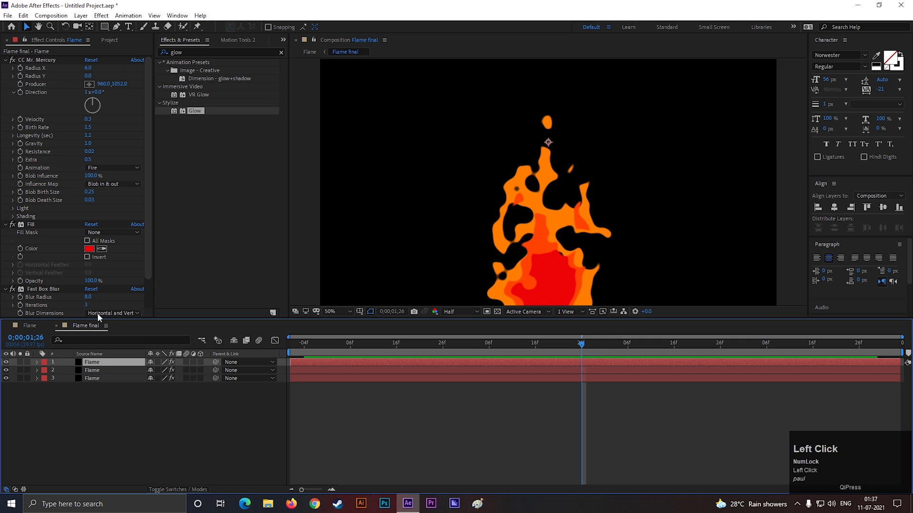
click(89, 248)
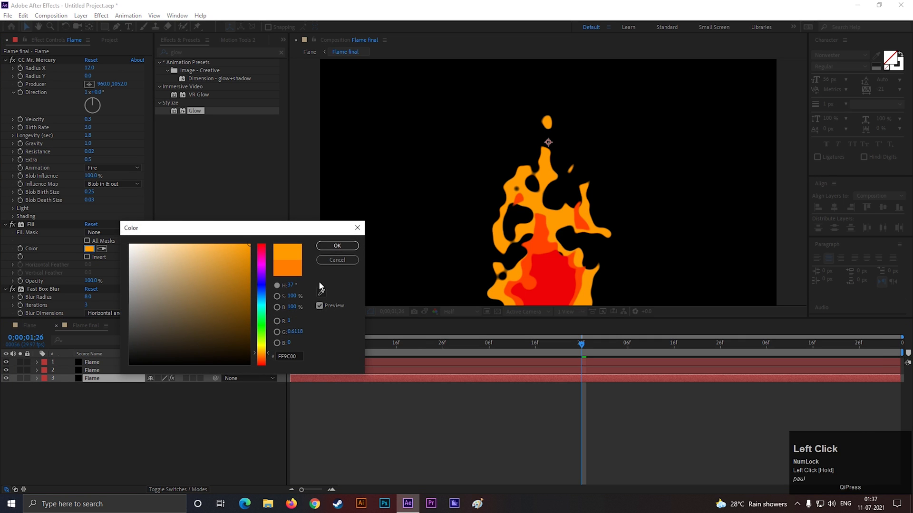
click(336, 245)
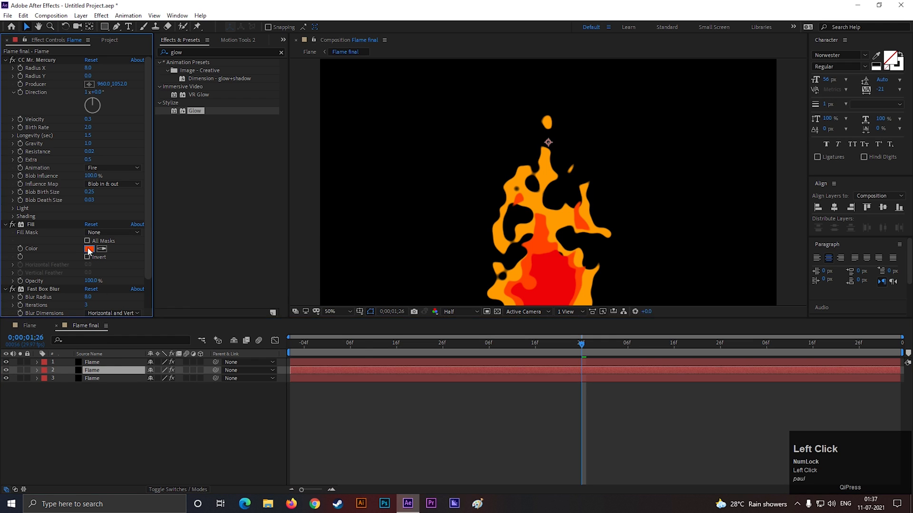
- Return to the main Flame composition and preview the glowing flame
click(89, 249)
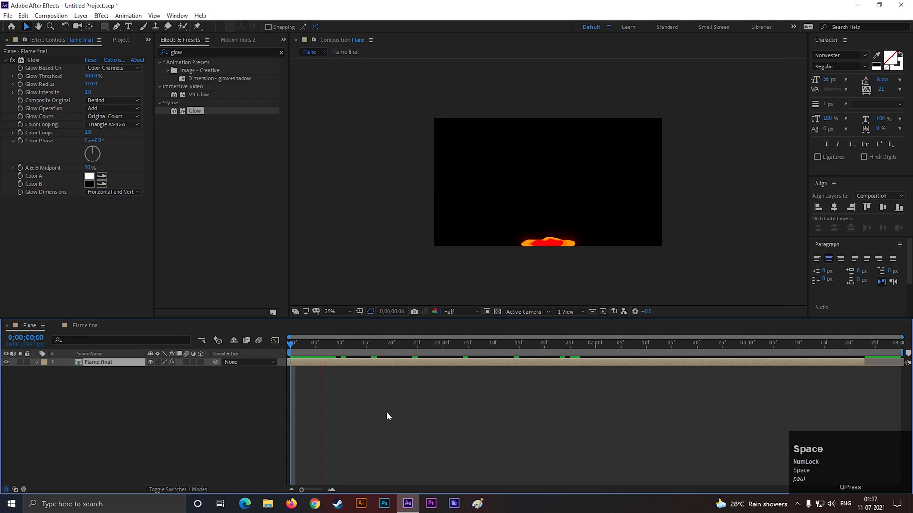
key(space)
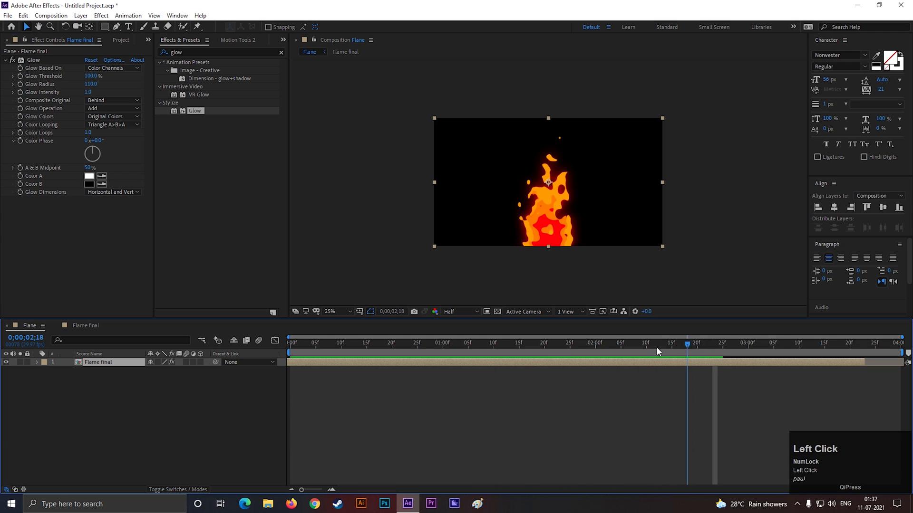
key(space)
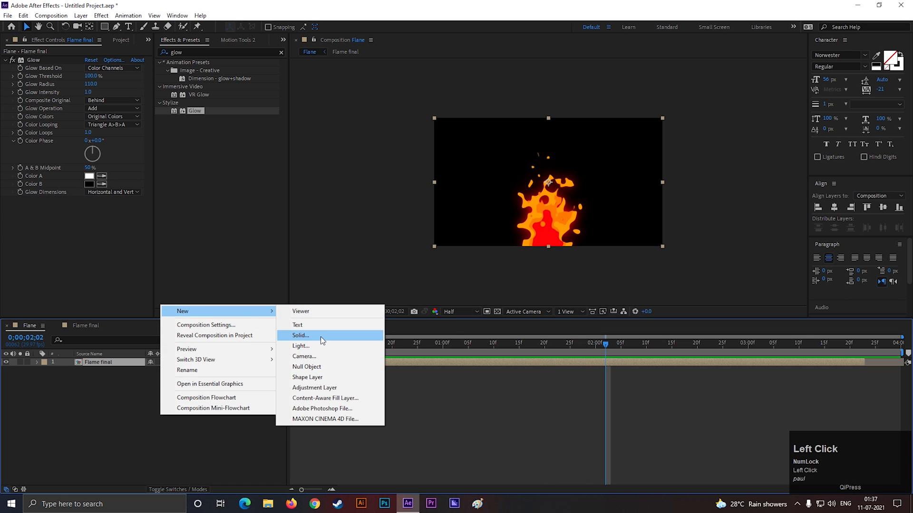
- Create a BG solid with a radial Gradient Ramp from orange to black
click(299, 336)
text(gra)
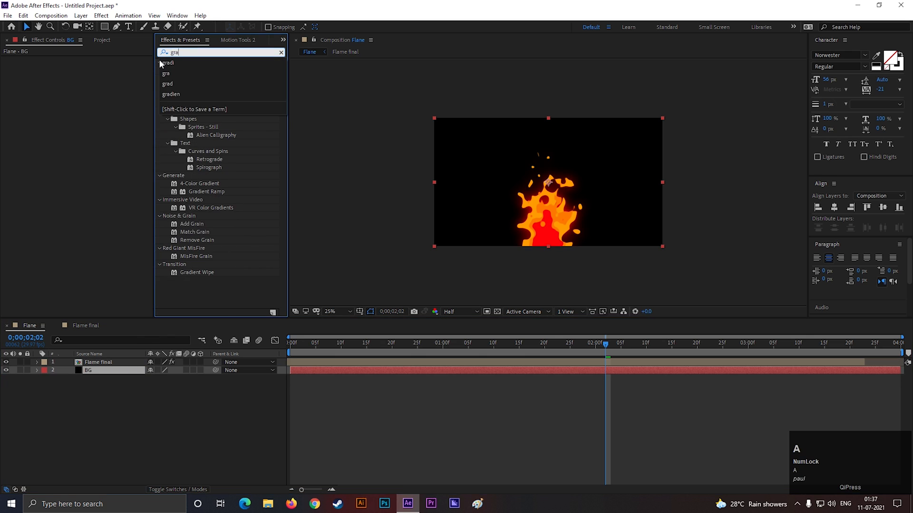
double_click(207, 191)
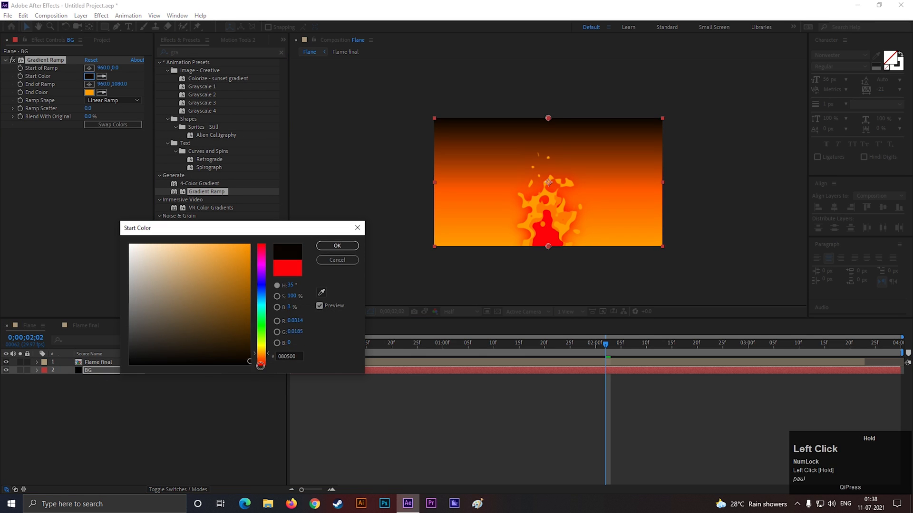
click(337, 246)
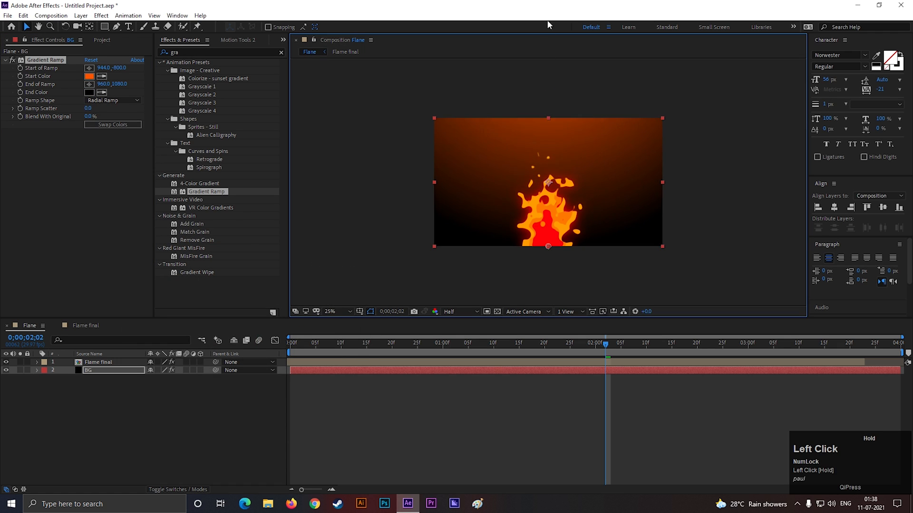
key(space)
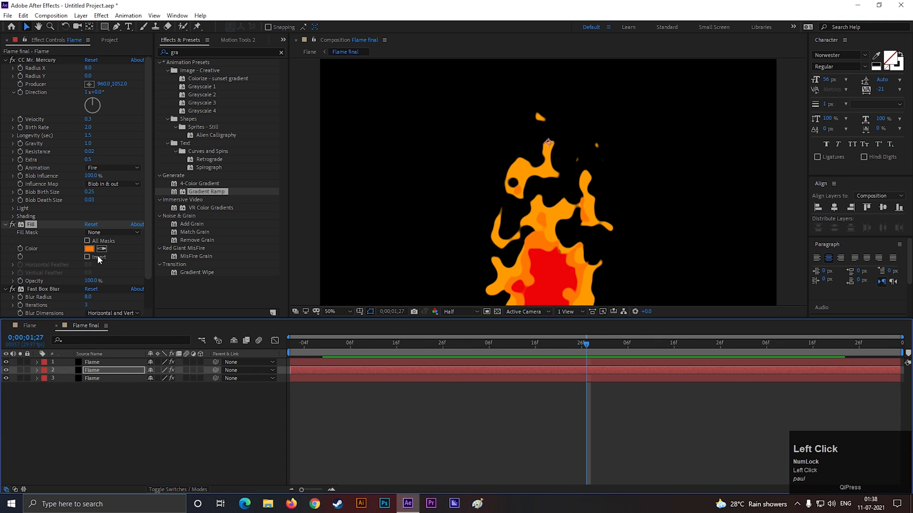
- Zoom the Flame composition viewer to 25% and preview the blue flame
click(89, 248)
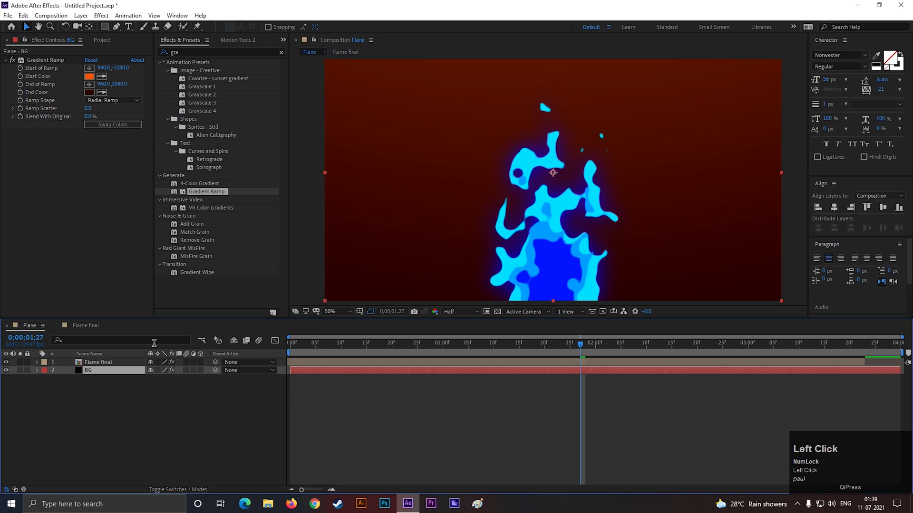
scroll(down, 3)
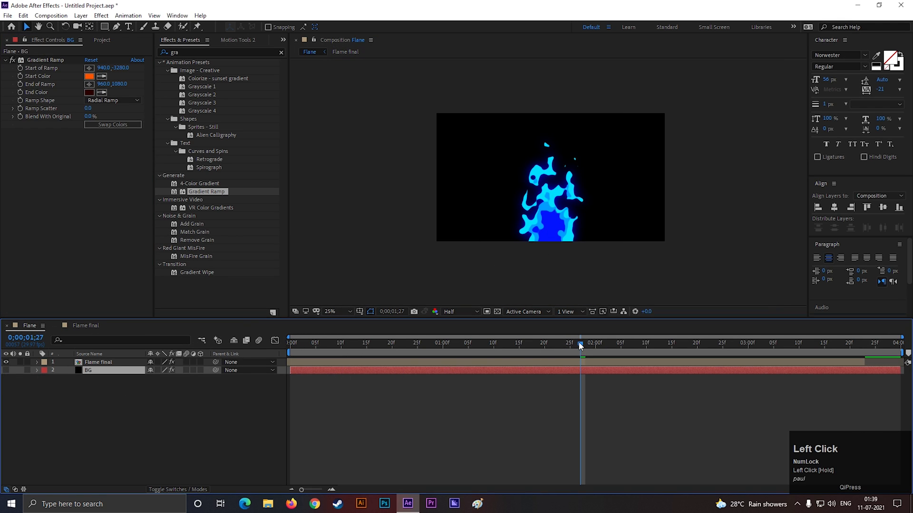
key(space)
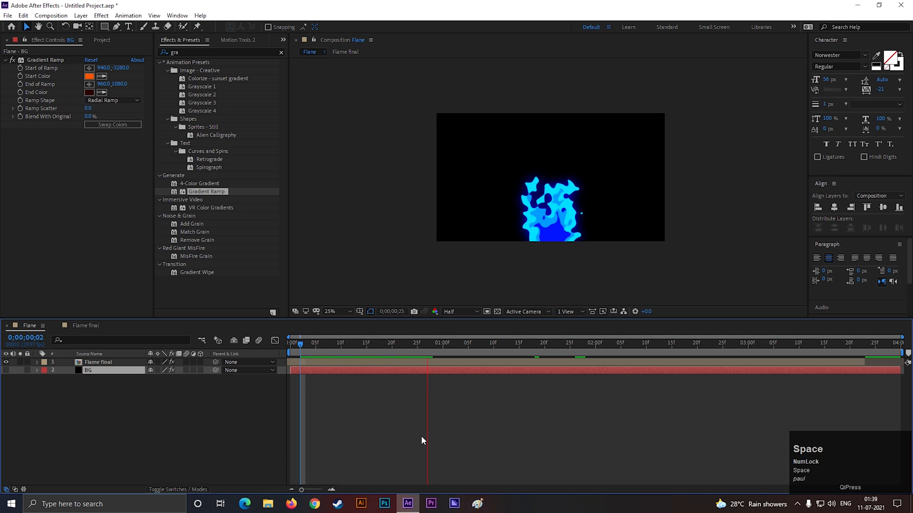